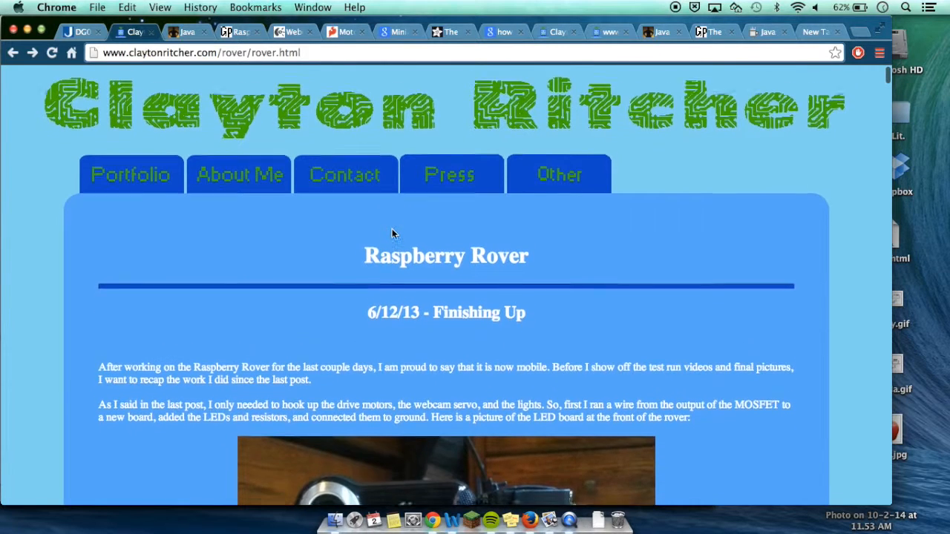
View the wiring.png schematic and scroll through the battery, Pi pins, motor driver and IR LED sections
scroll("down", 3)
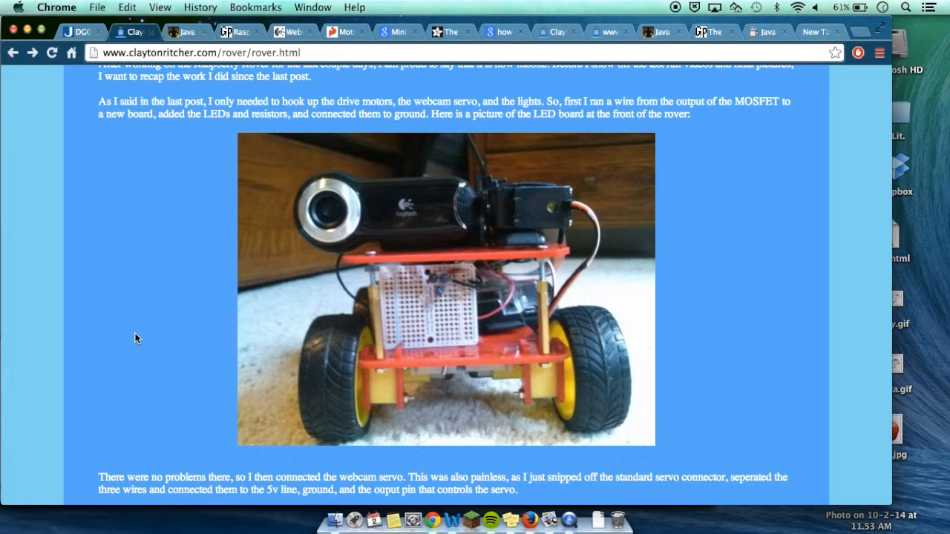
left_click(445, 289)
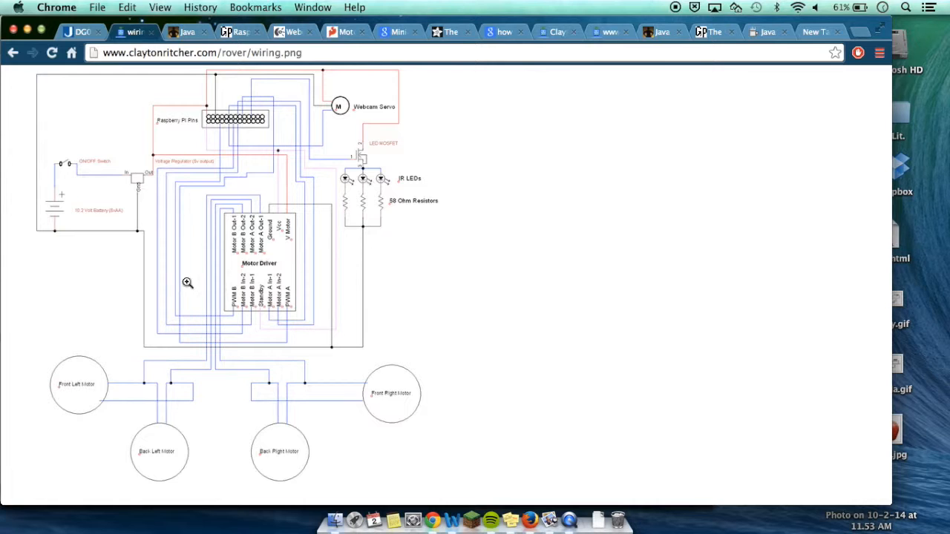
mouse_move(181, 276)
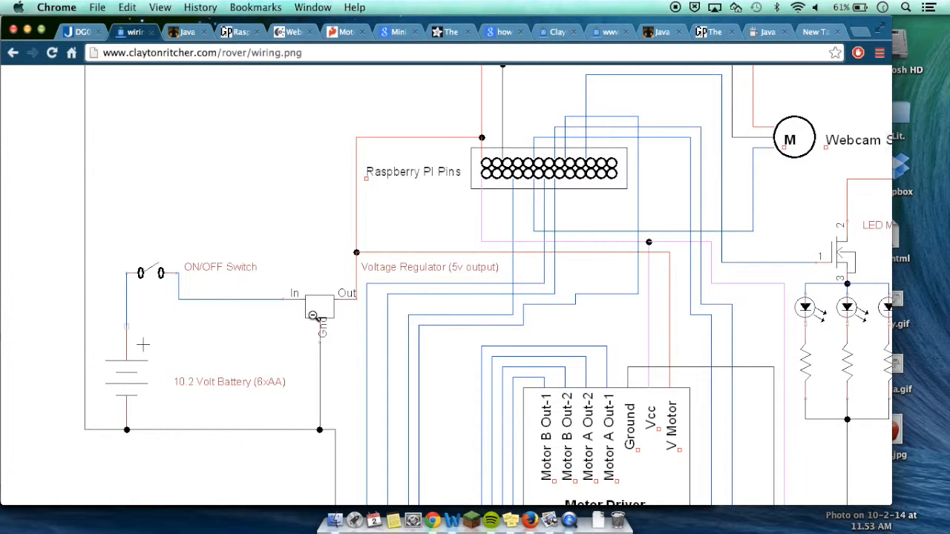
mouse_move(368, 341)
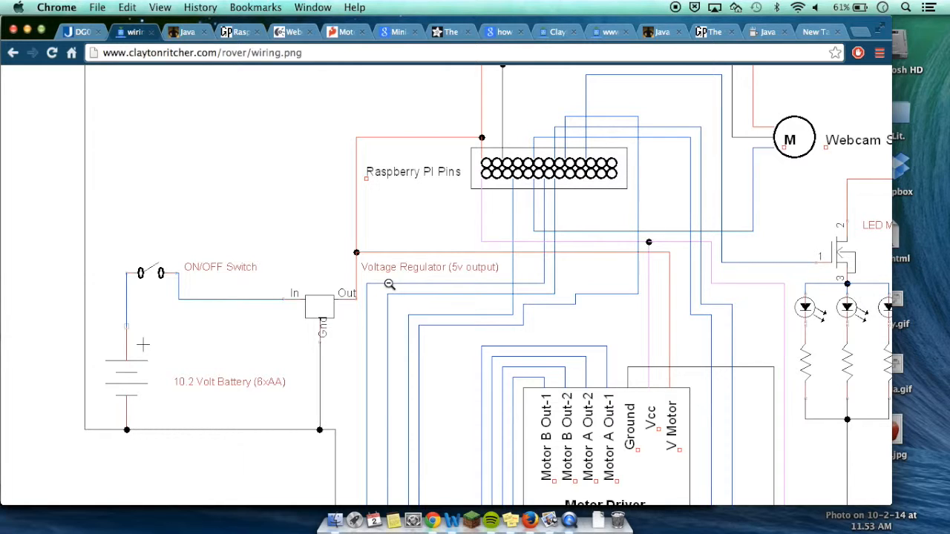
mouse_move(415, 261)
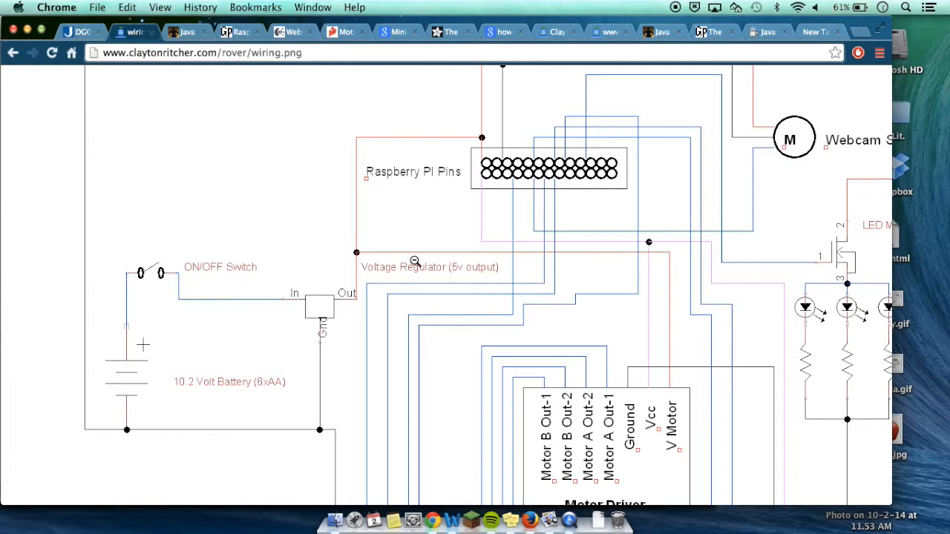
scroll("down", 3)
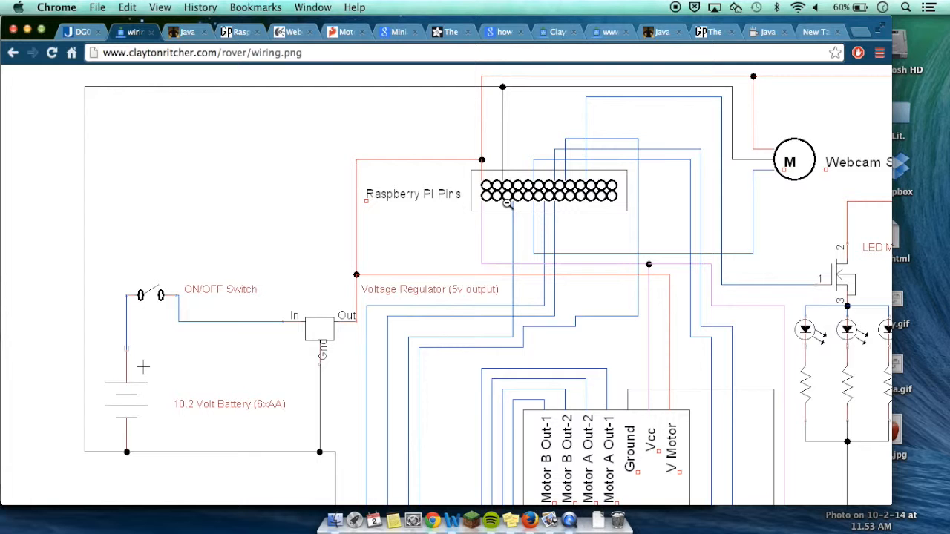
scroll("down", 3)
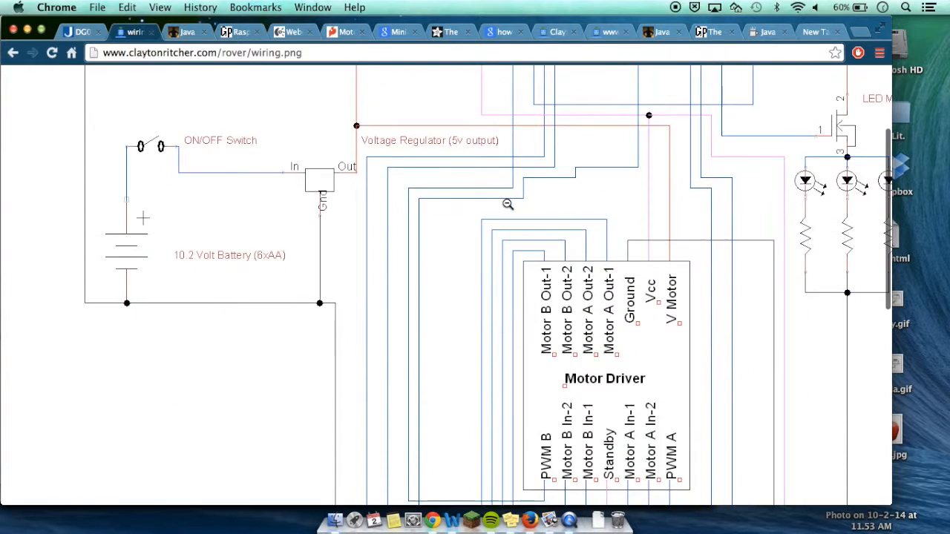
scroll("down", 3)
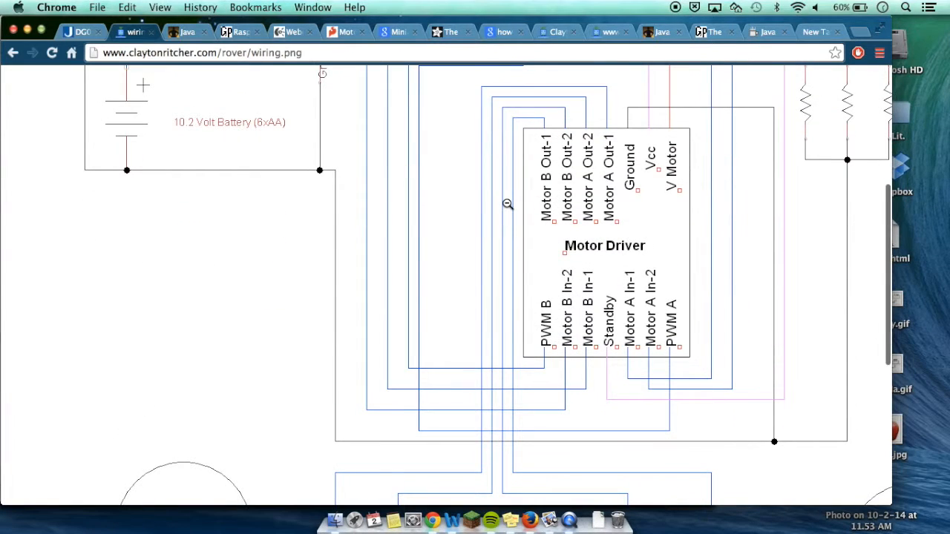
mouse_move(578, 329)
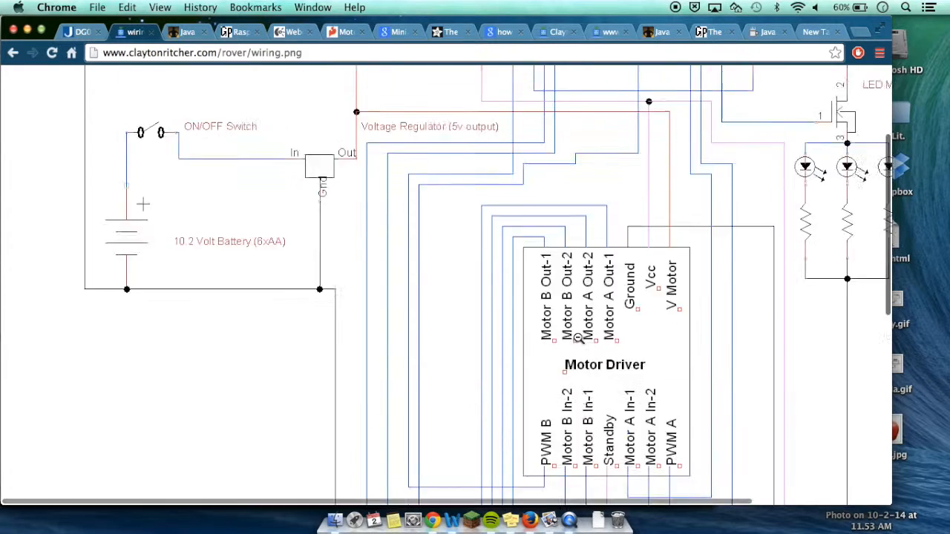
scroll("down", 3)
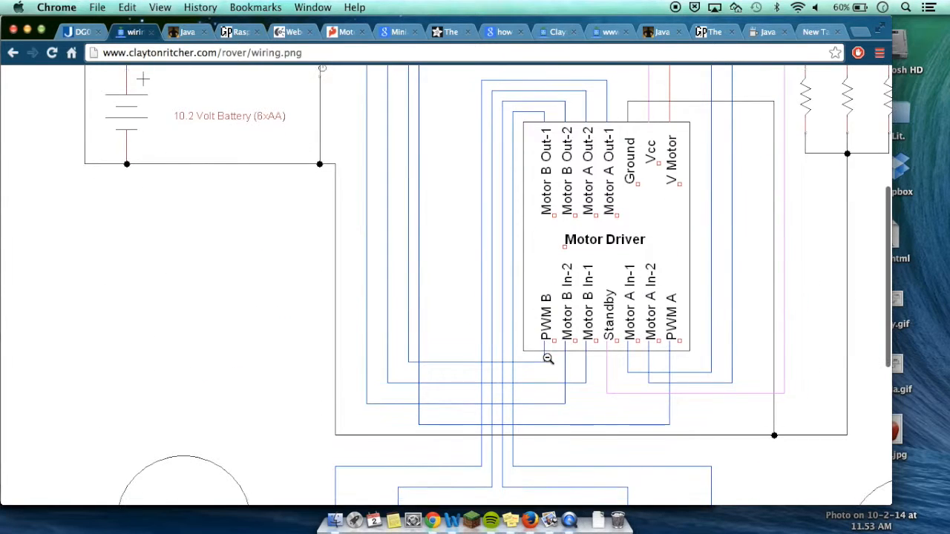
scroll("down", 3)
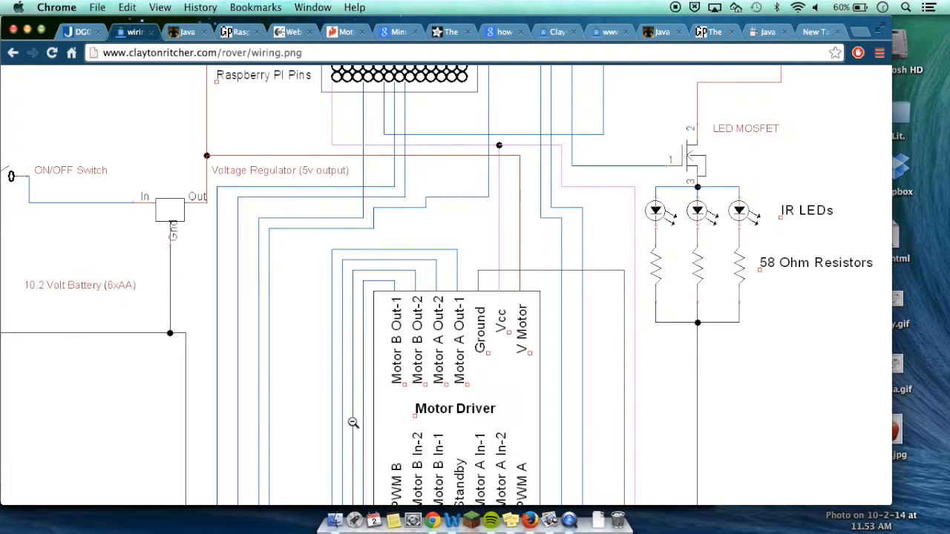
scroll("down", 3)
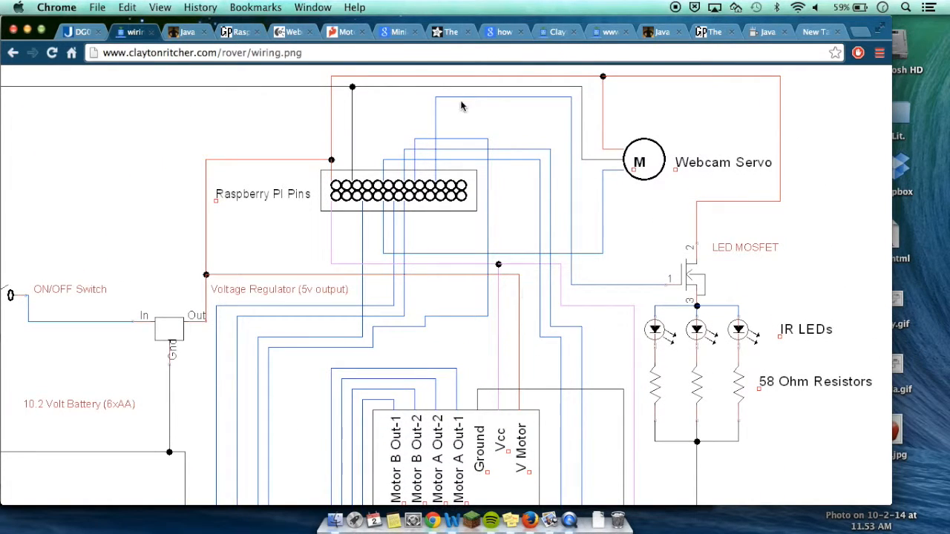
mouse_move(655, 142)
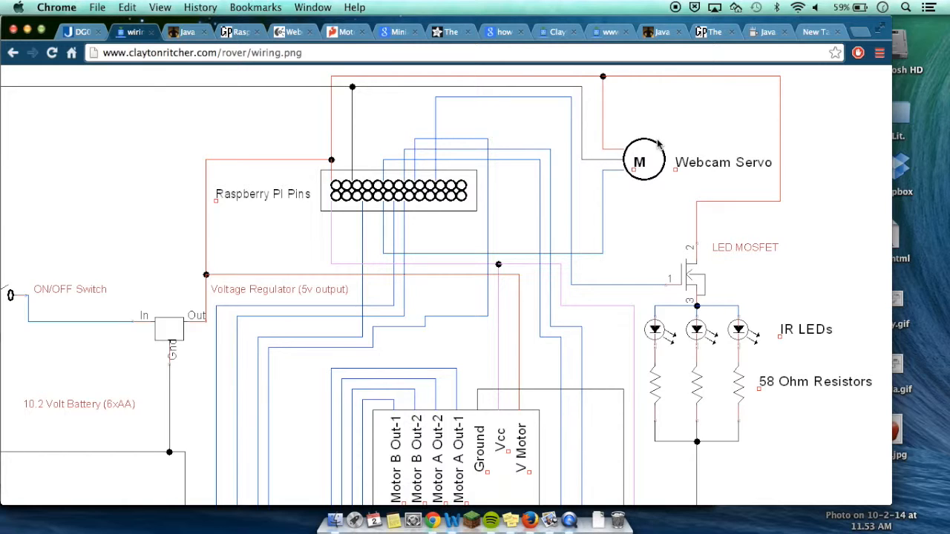
mouse_move(641, 143)
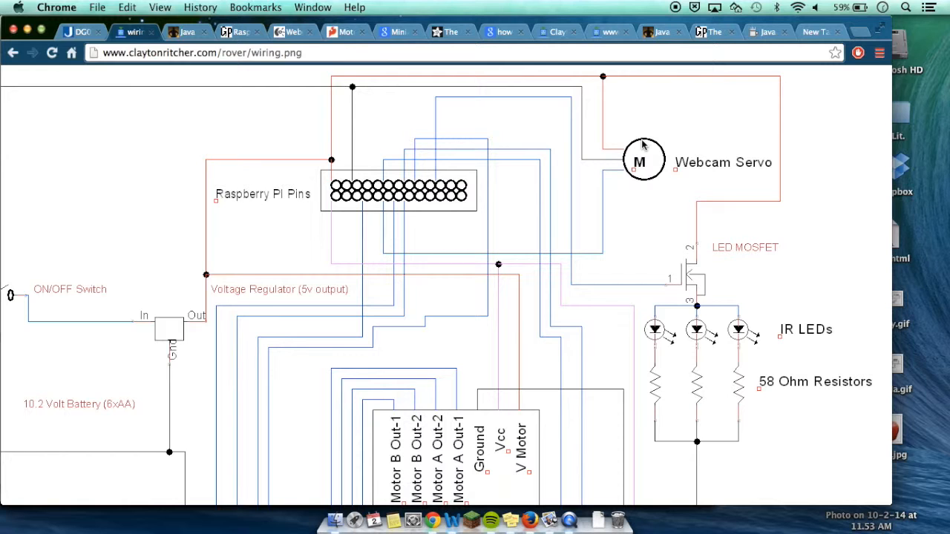
mouse_move(745, 310)
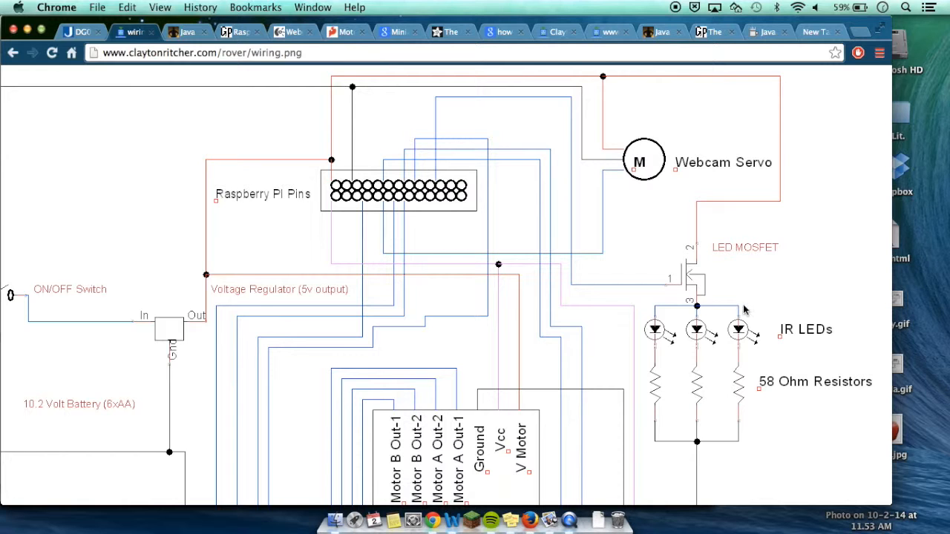
scroll("down", 3)
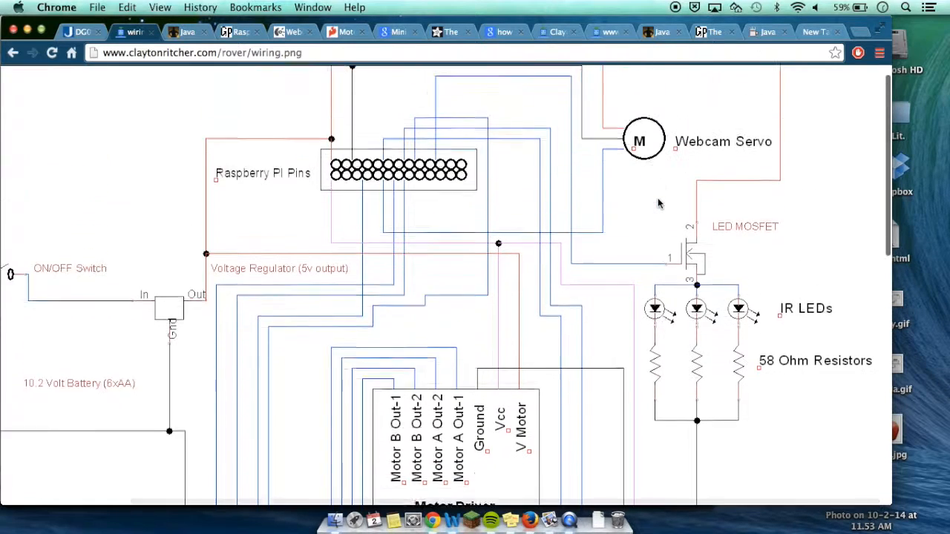
Return to the rover.html post and scroll to the side-view photo of the assembled rover
left_click(12, 52)
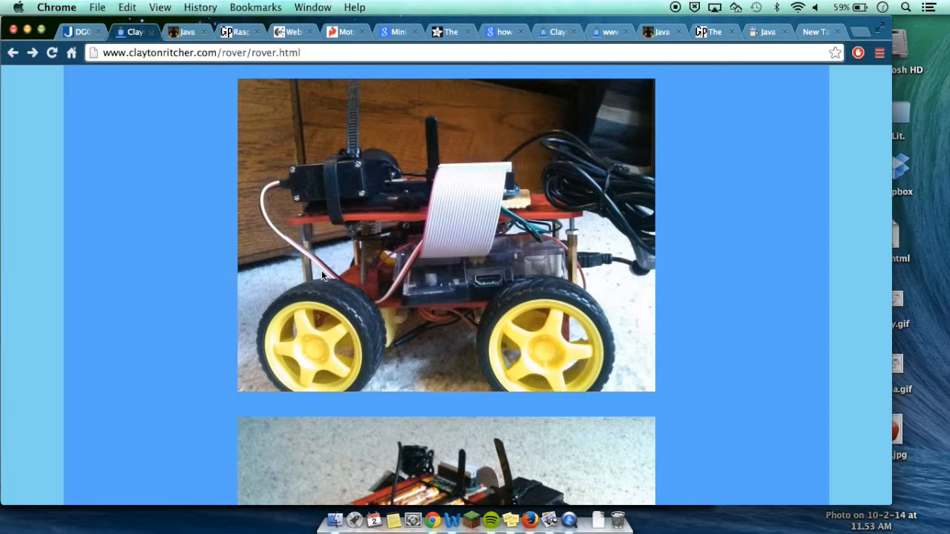
mouse_move(359, 282)
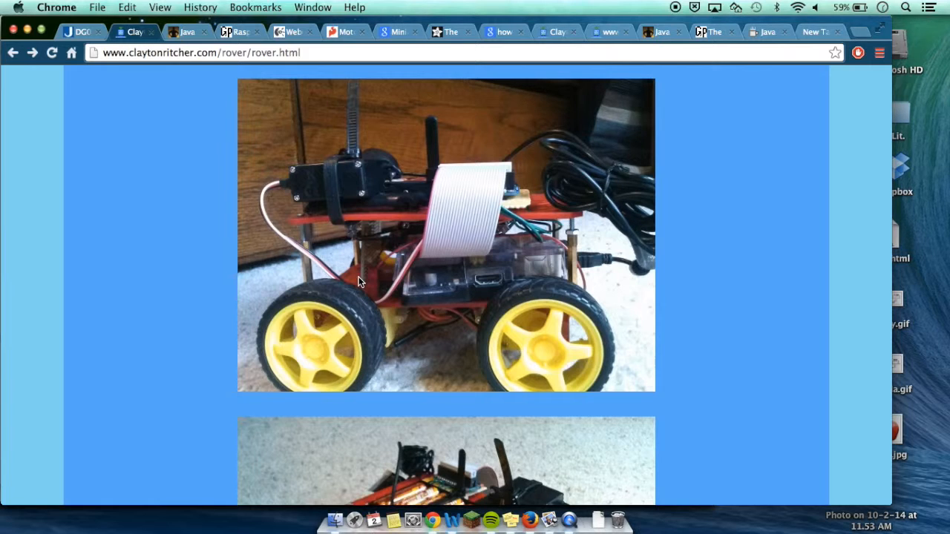
scroll("down", 3)
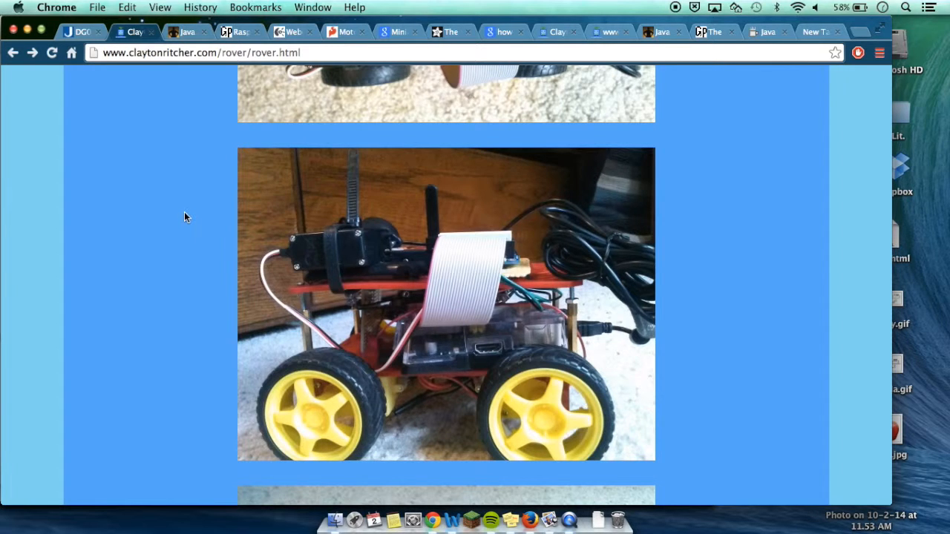
scroll("down", 3)
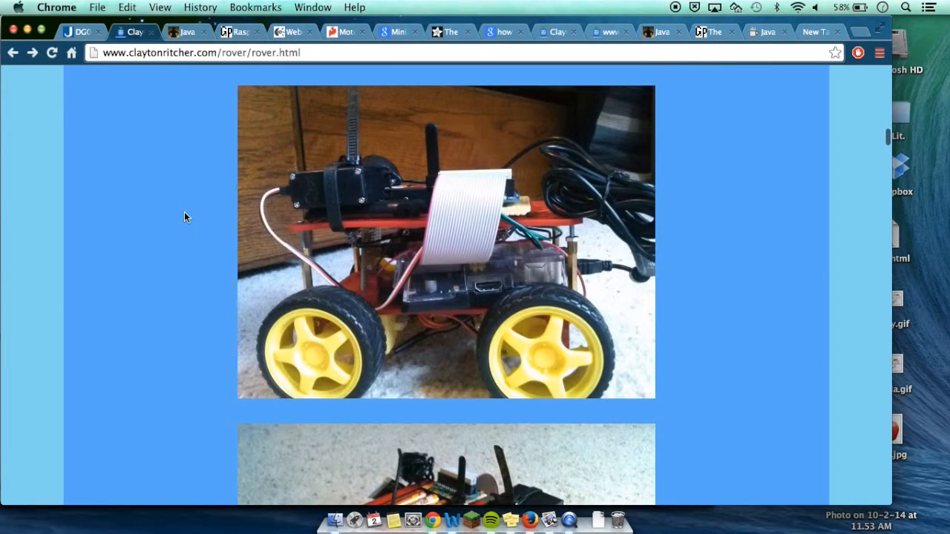
mouse_move(688, 313)
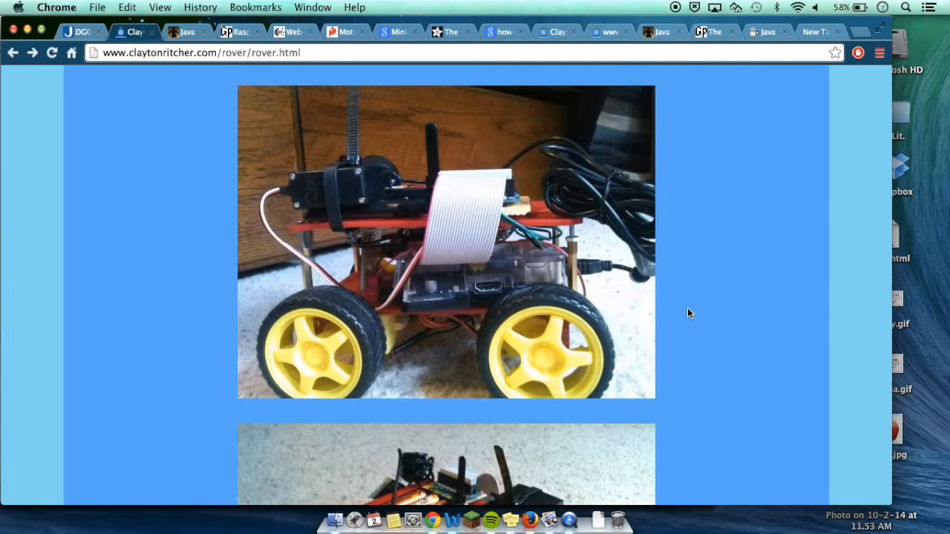
scroll("down", 3)
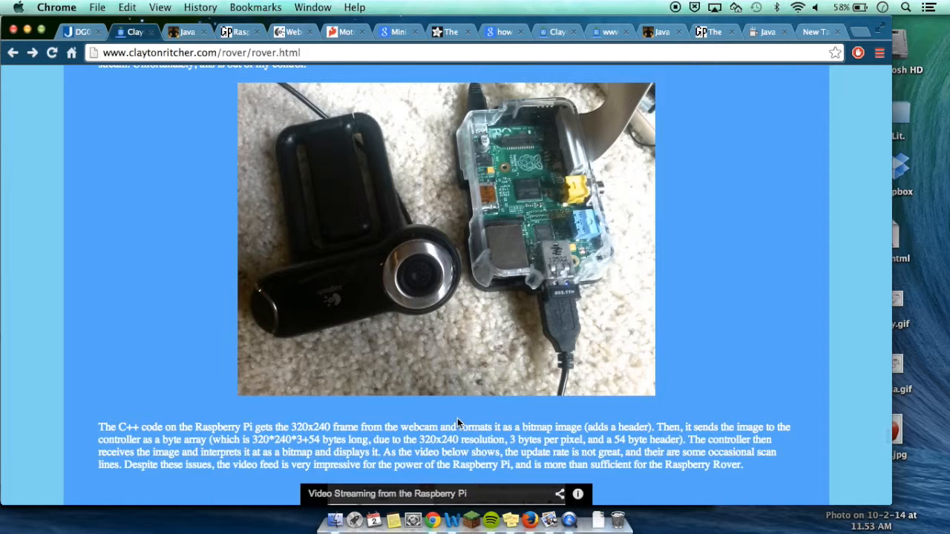
mouse_move(570, 220)
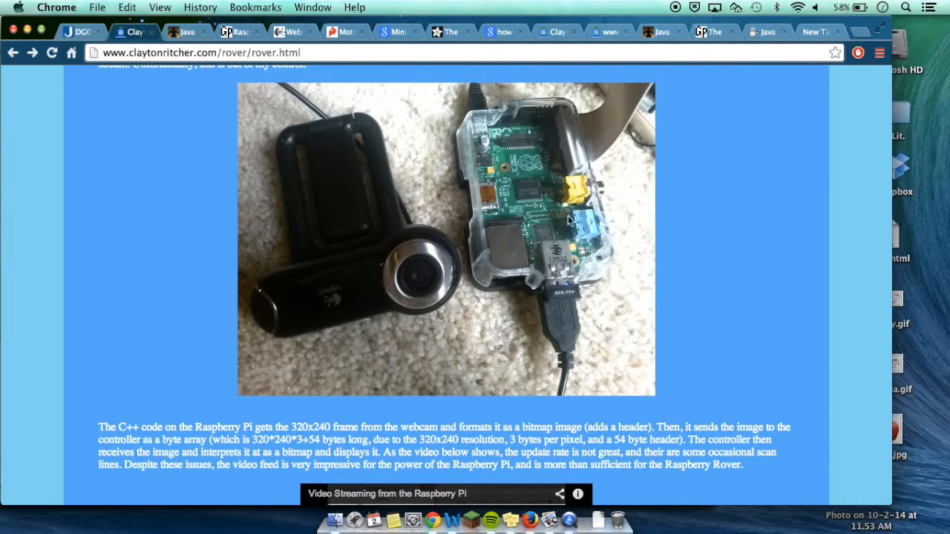
mouse_move(605, 72)
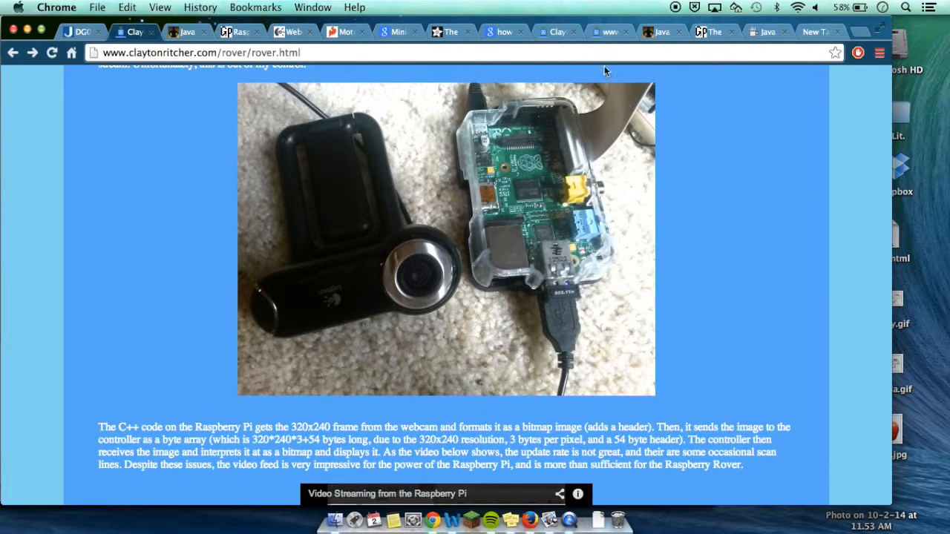
mouse_move(591, 140)
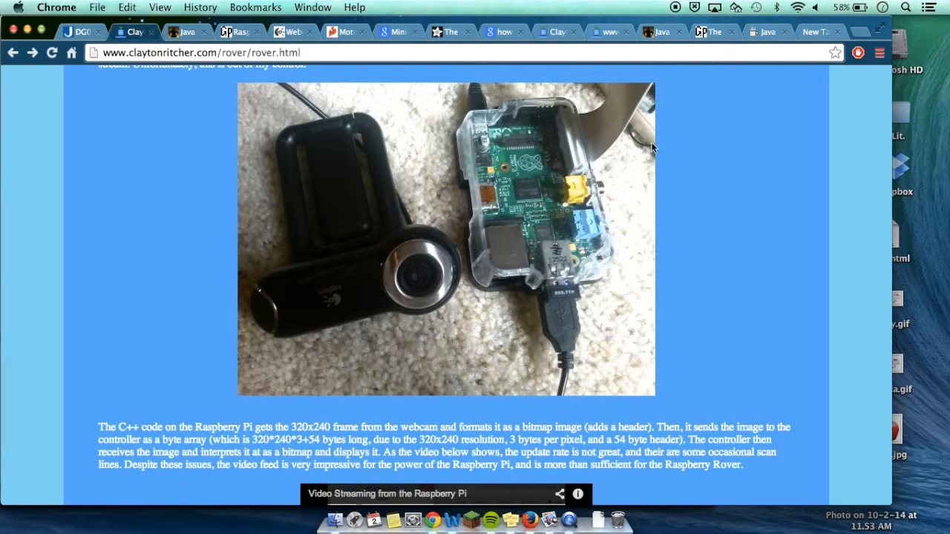
mouse_move(578, 101)
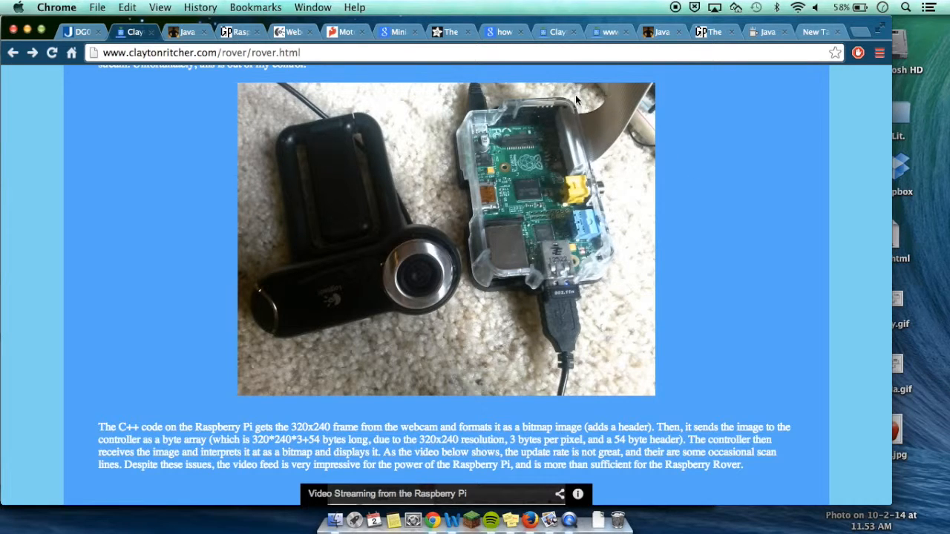
scroll("down", 3)
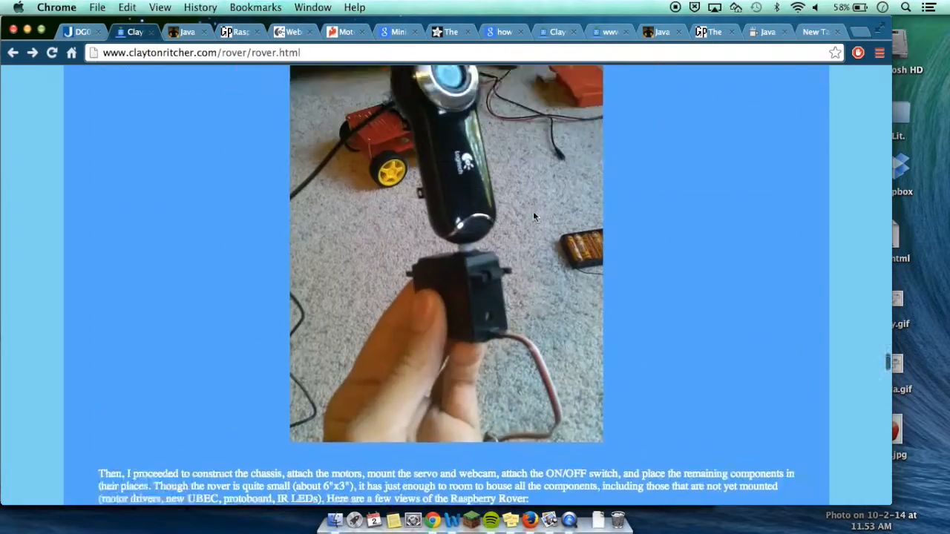
scroll("down", 3)
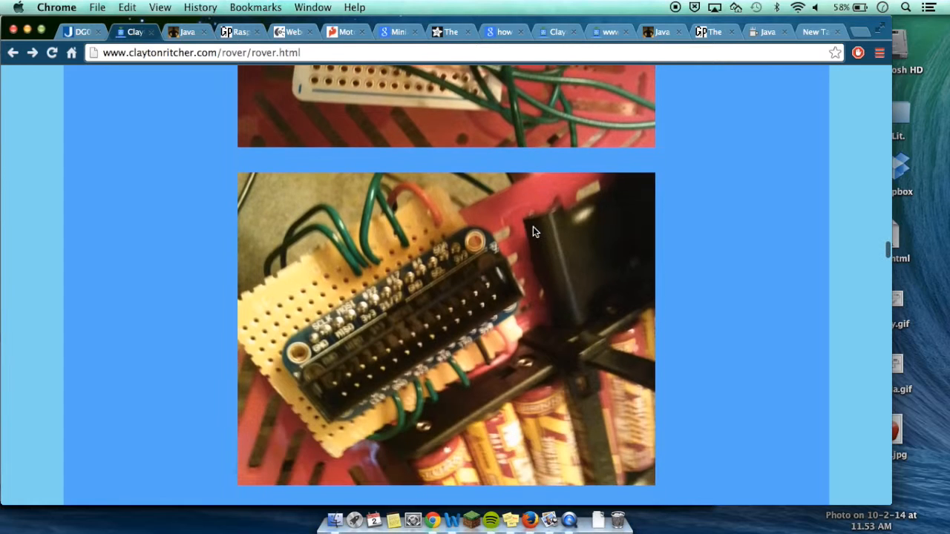
mouse_move(255, 339)
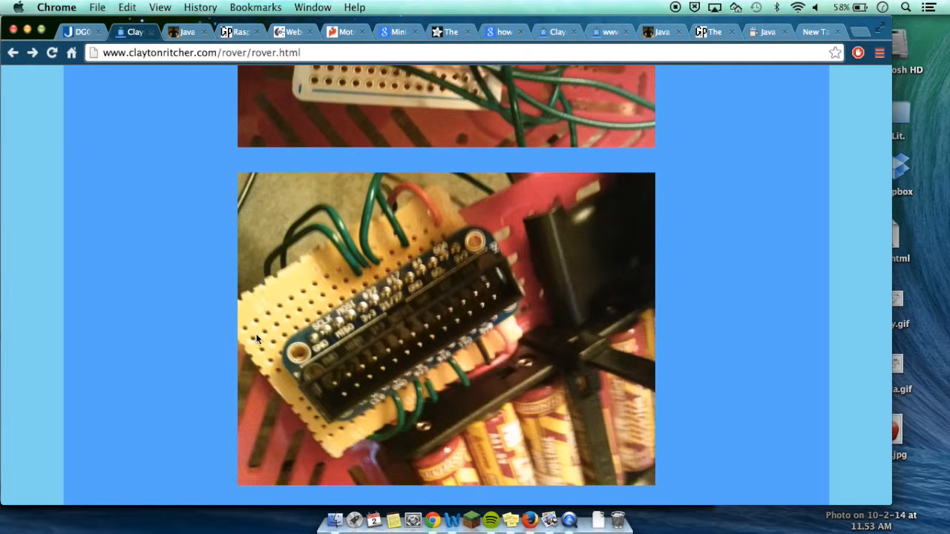
mouse_move(398, 288)
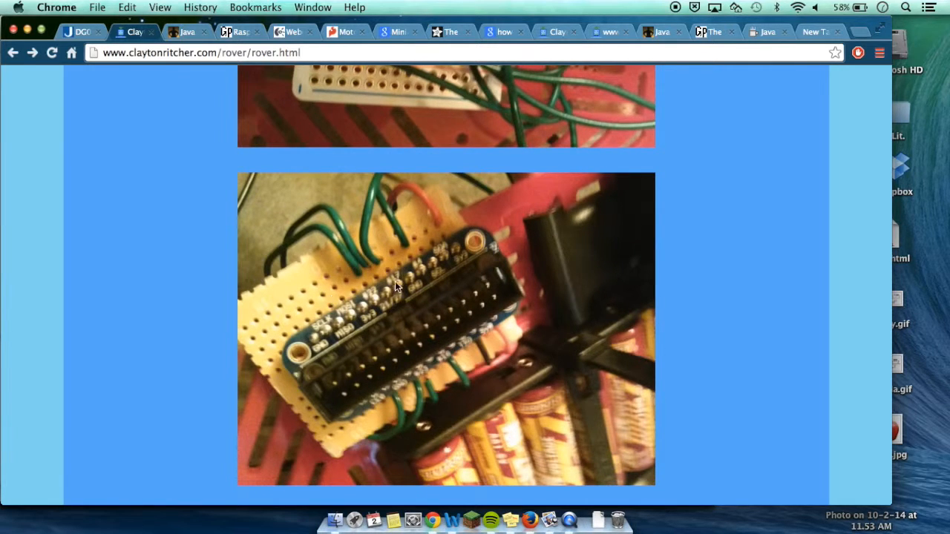
mouse_move(408, 336)
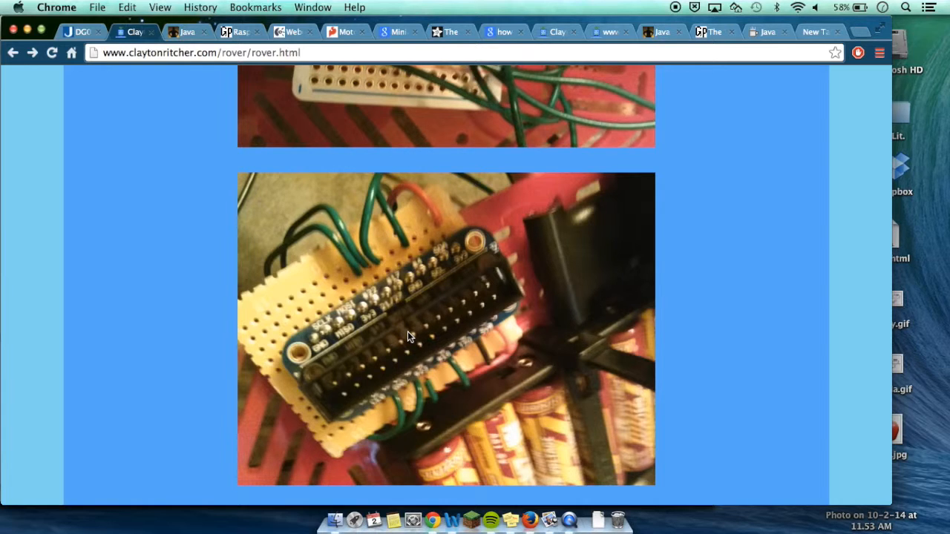
View main.cpp via the Rover Code link, reading from its defines down to the final loop and back up
left_click(124, 335)
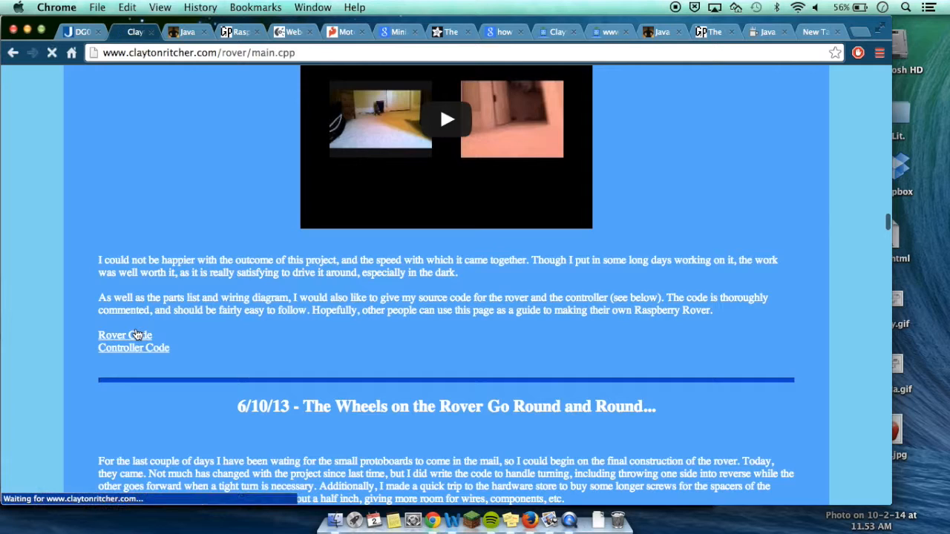
left_click(124, 335)
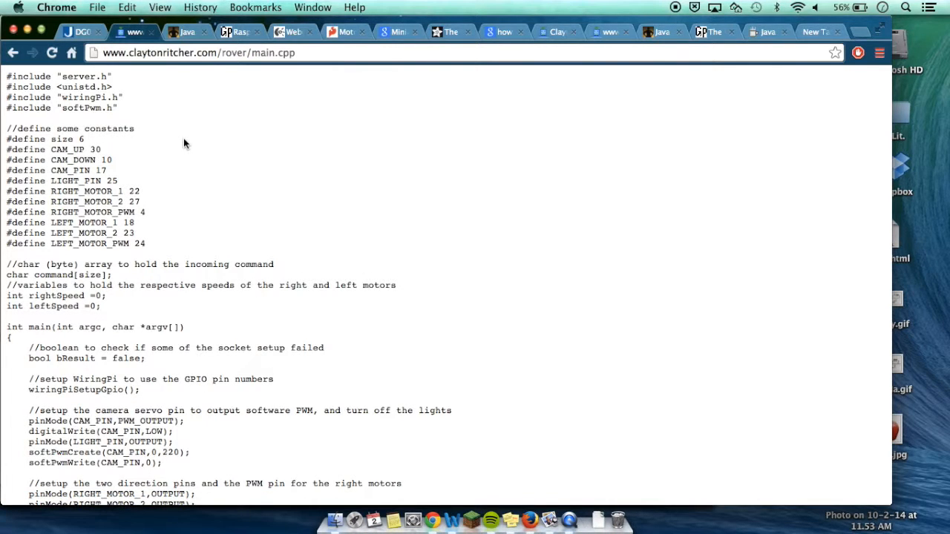
mouse_move(175, 144)
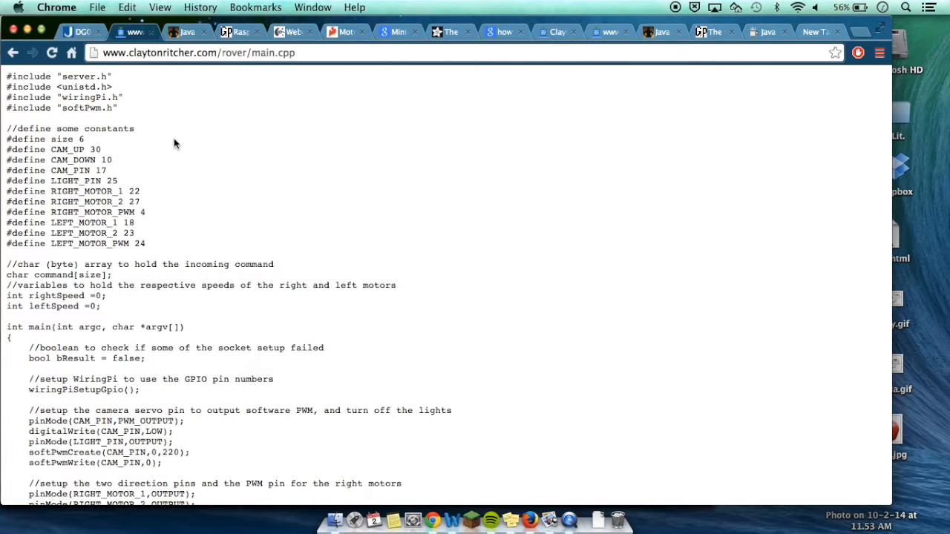
mouse_move(178, 258)
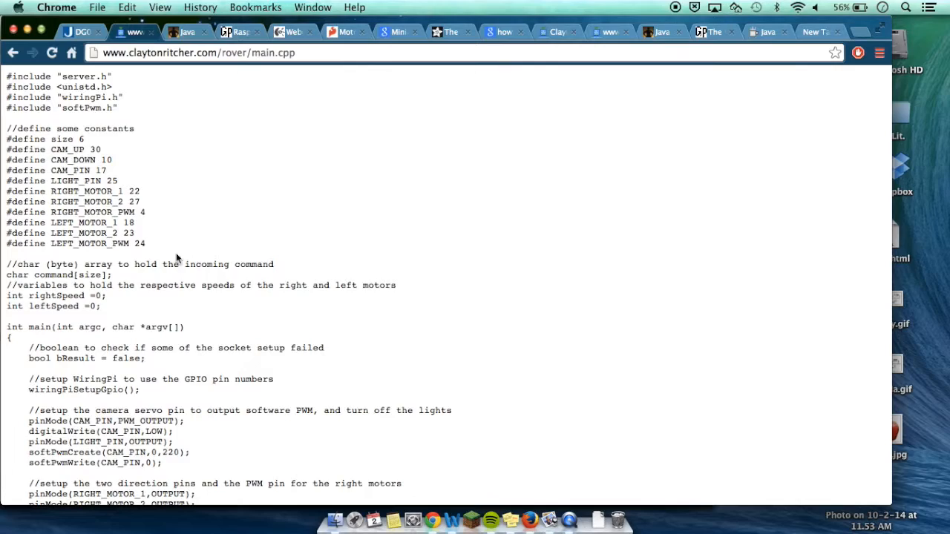
scroll("down", 3)
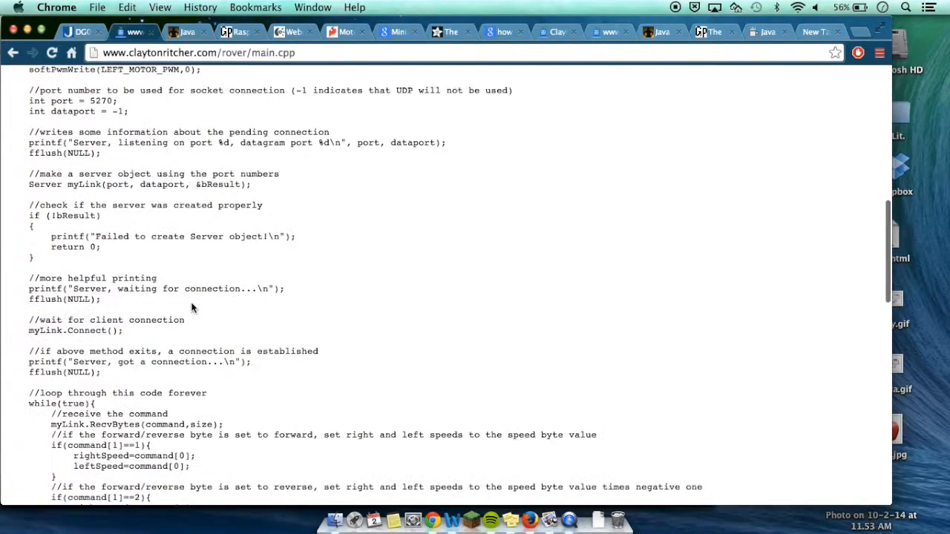
scroll("down", 3)
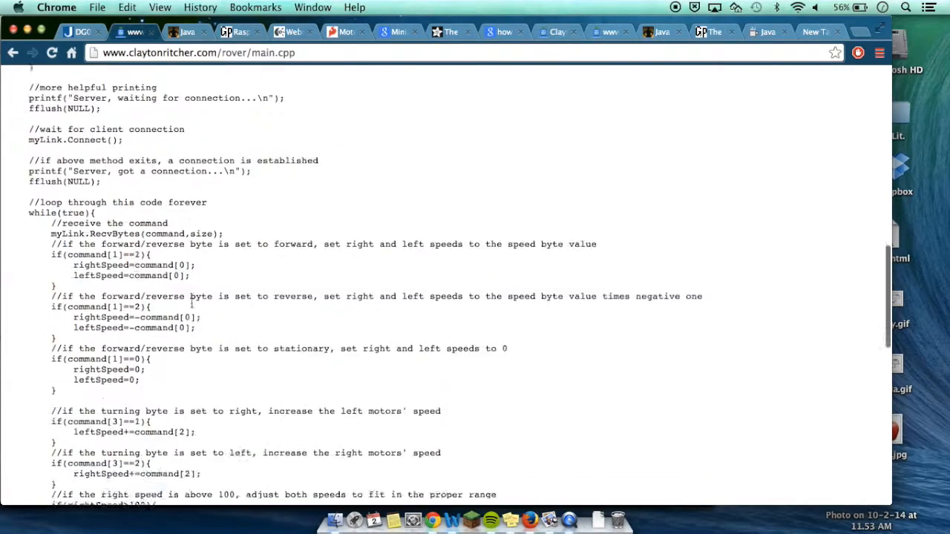
scroll("down", 3)
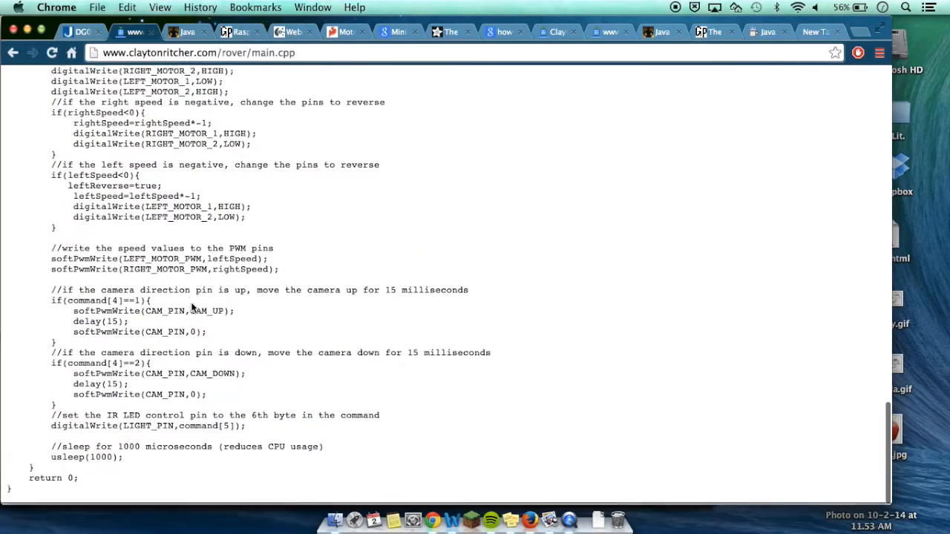
scroll("up", 3)
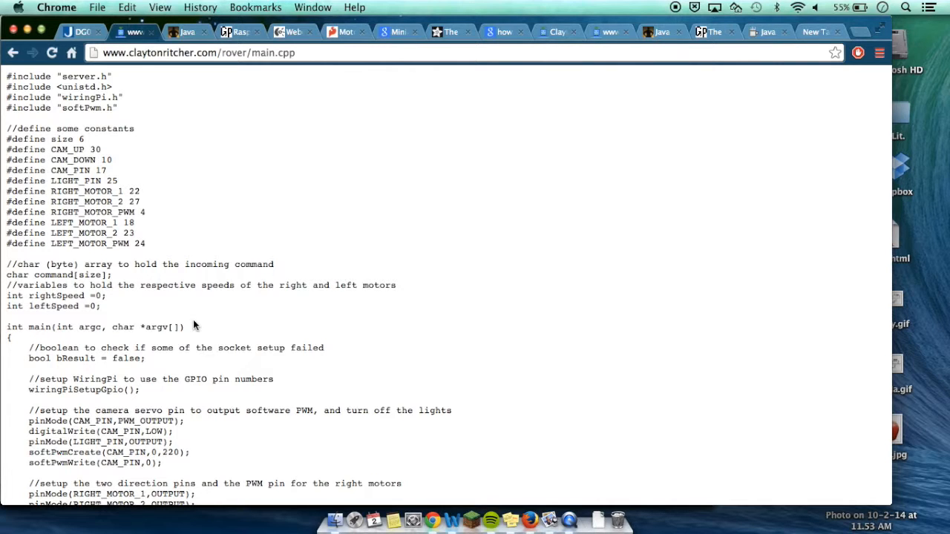
View the Controller Code from the project page, then show keithv.com's Java / C++ socket class page
left_click(12, 52)
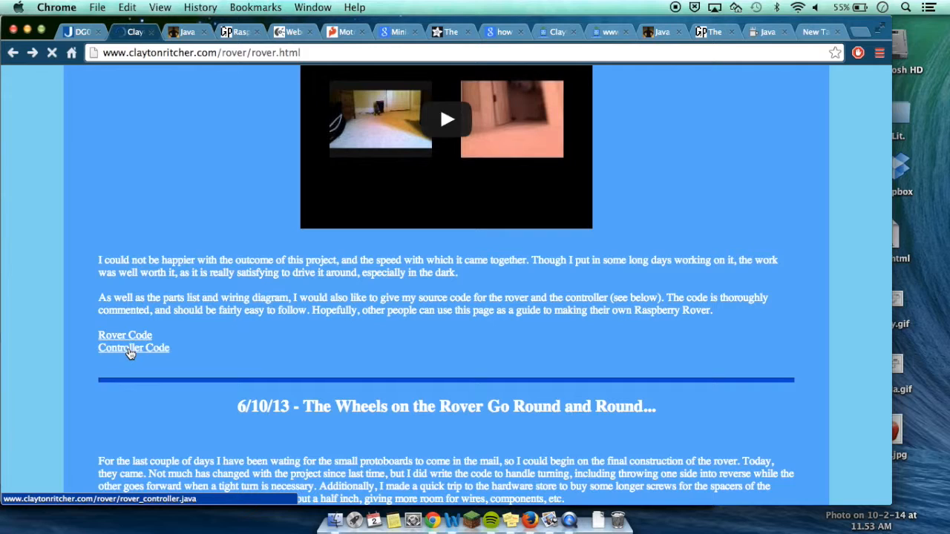
left_click(133, 348)
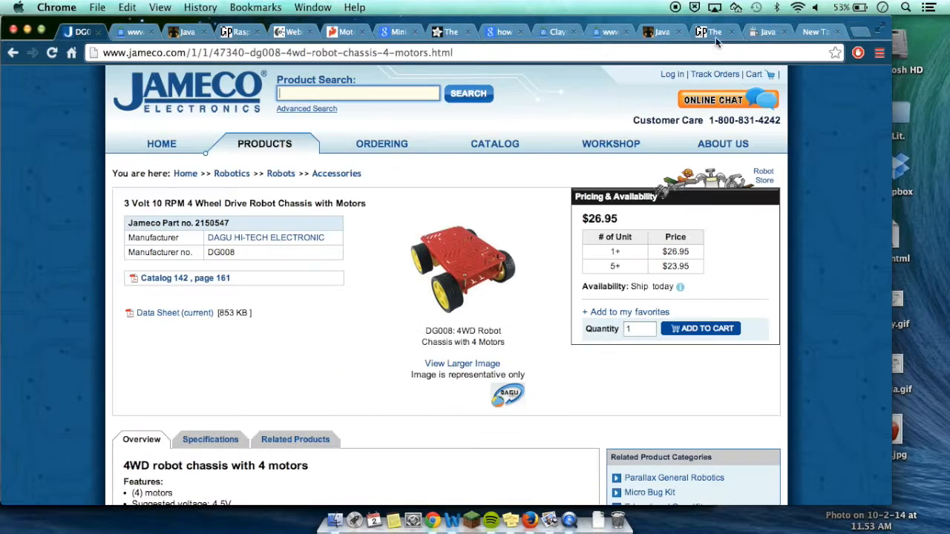
left_click(659, 33)
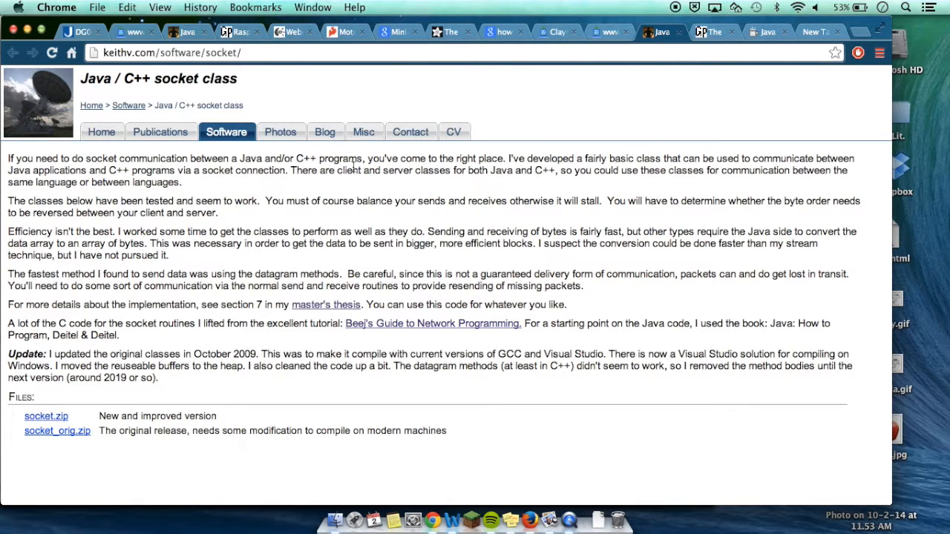
mouse_move(460, 267)
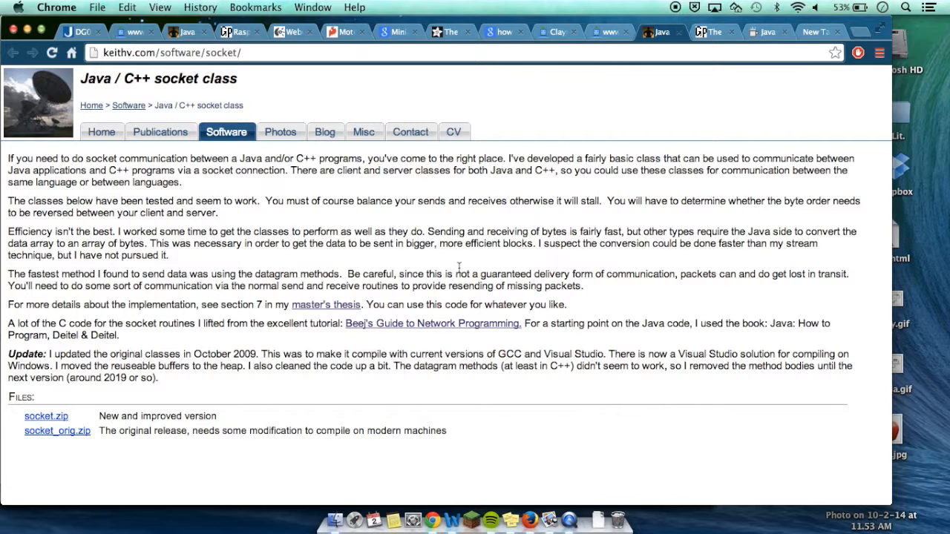
mouse_move(457, 270)
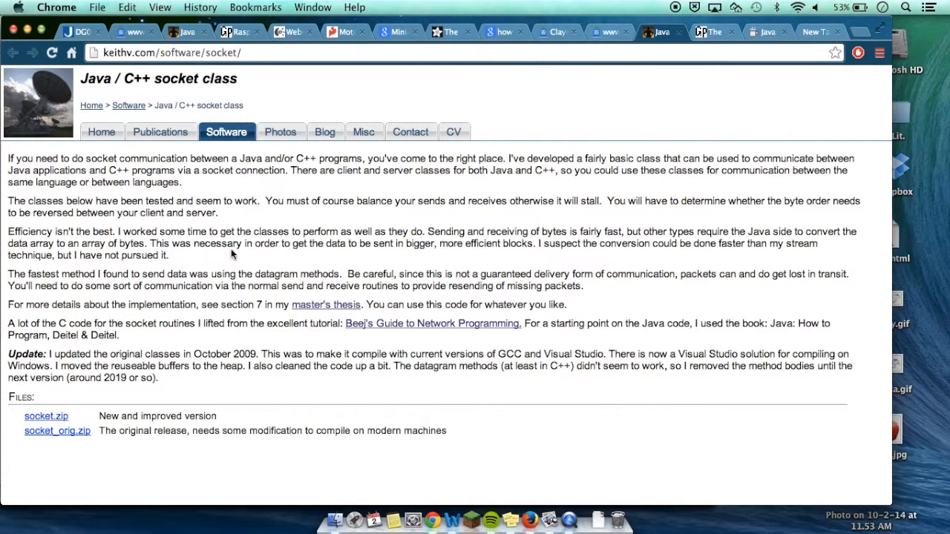
Show the WiringPi GPIO utility page and read partway into its list of gpio command uses
left_click(101, 132)
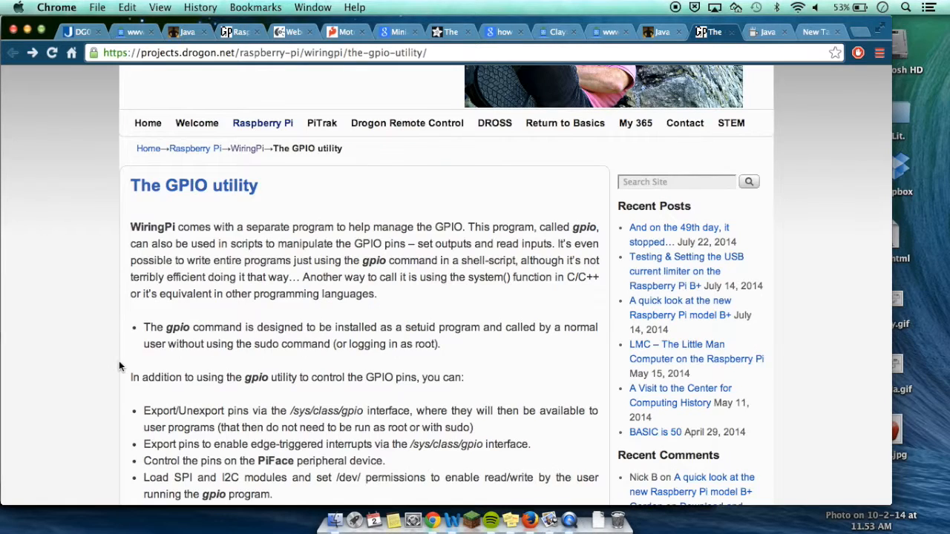
scroll("down", 3)
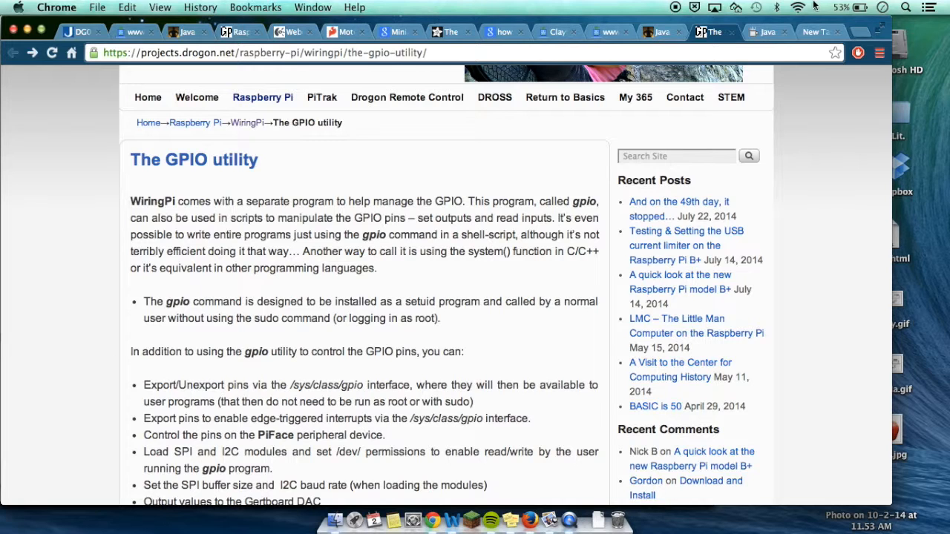
Show the howtoprogramwithjava.com Java UI tutorial and scroll into the article
left_click(768, 32)
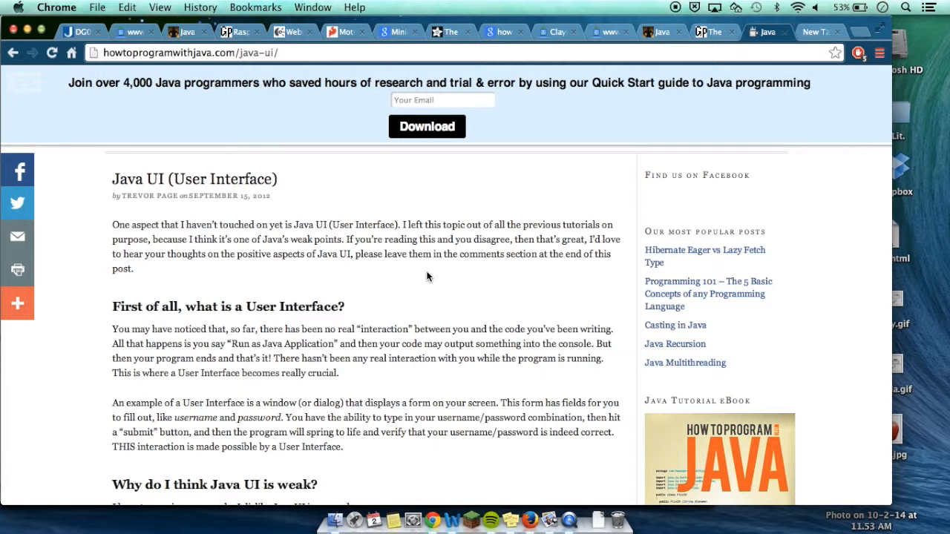
scroll("down", 3)
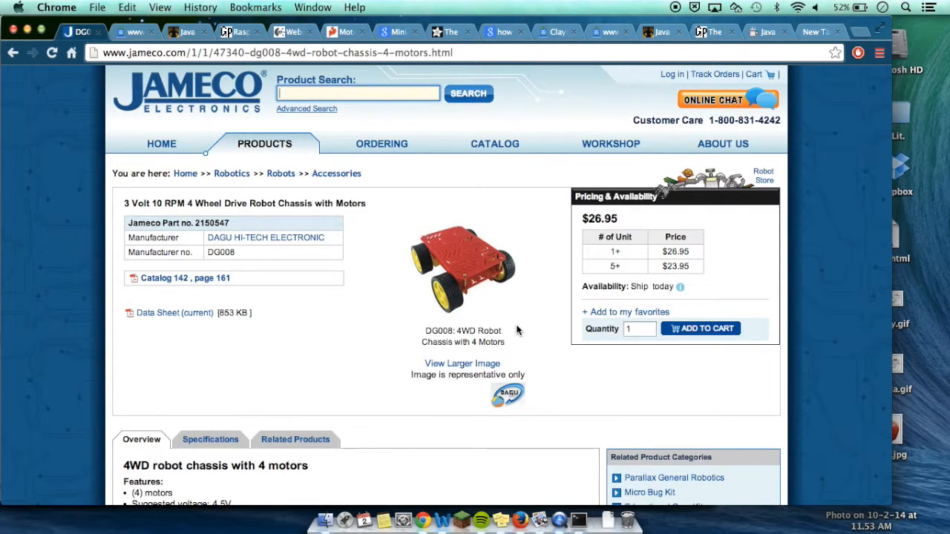
Scroll the Jameco 4WD robot chassis page to its $26.95 price and motor features
scroll("down", 3)
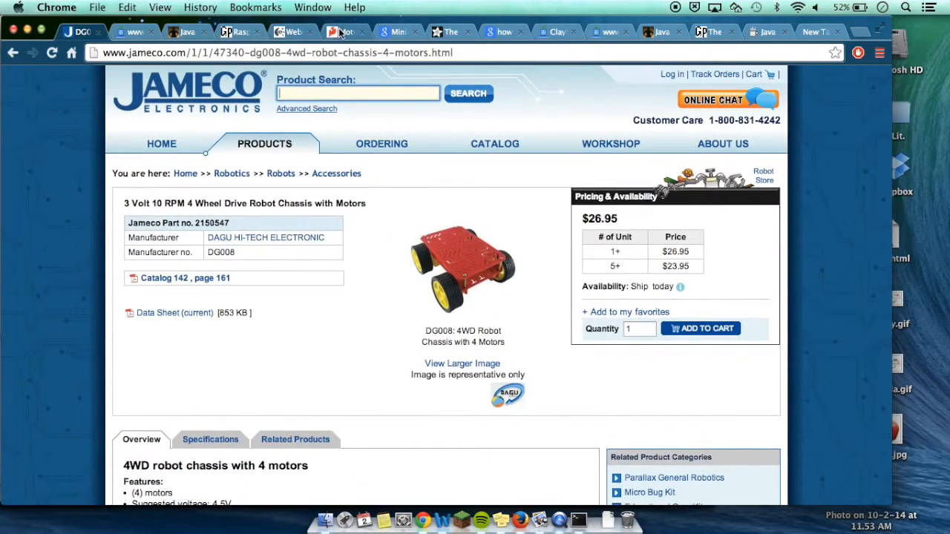
Show the SparkFun TB6612FNG motor driver page with its pinout image as the main picture
left_click(344, 33)
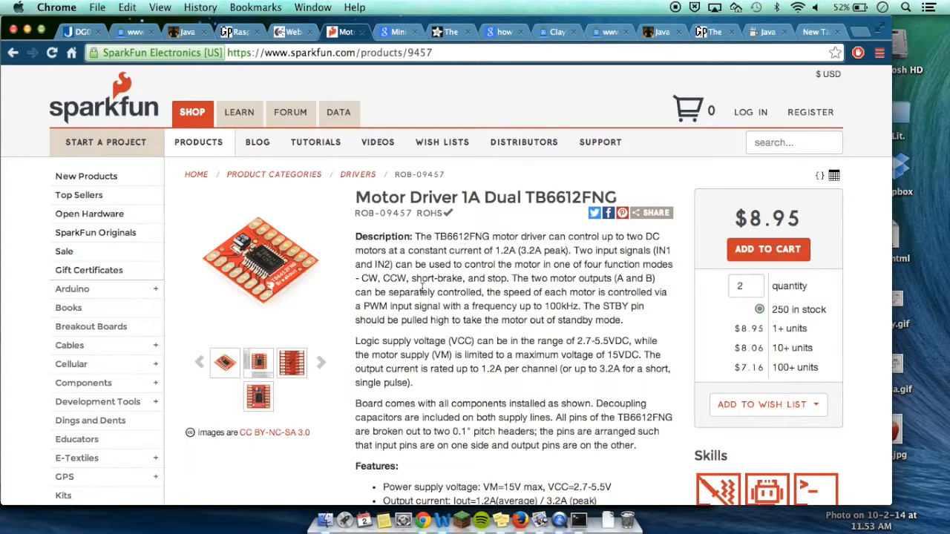
left_click(291, 362)
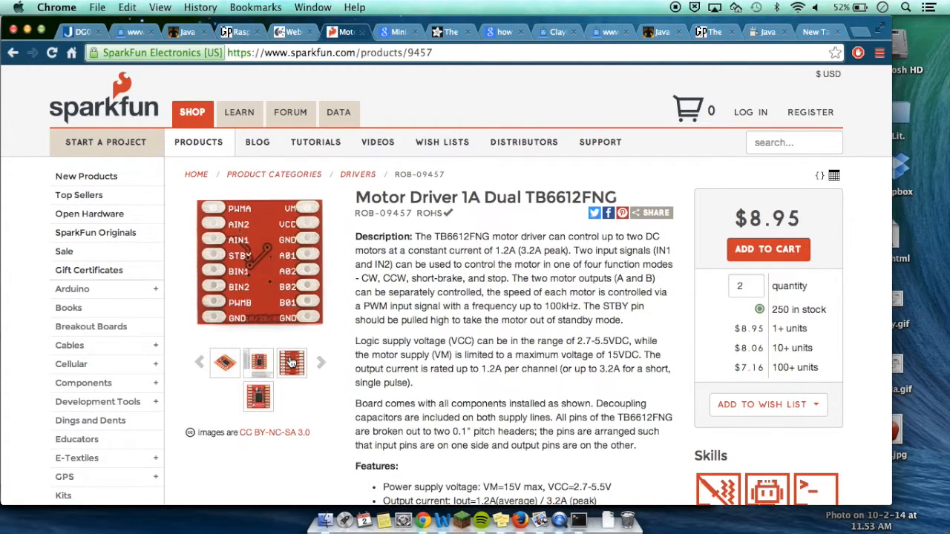
left_click(291, 362)
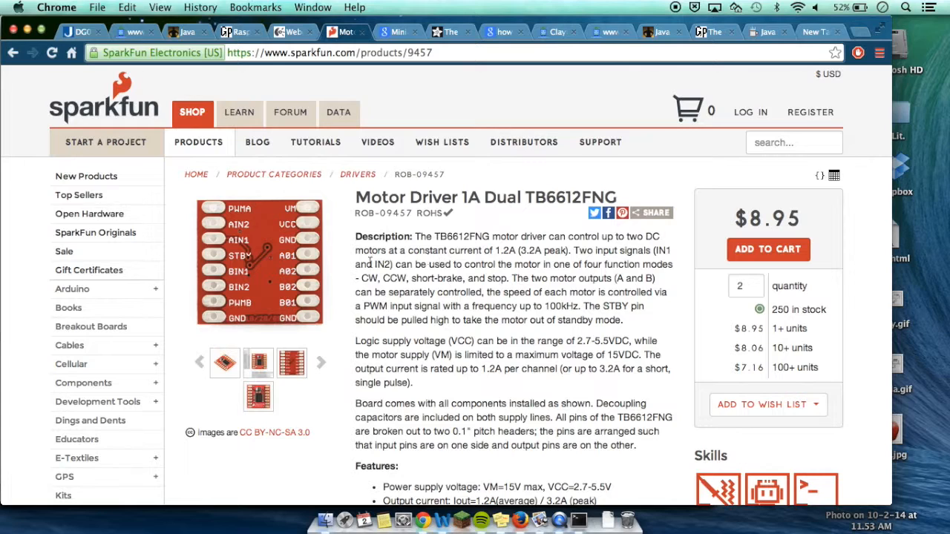
mouse_move(328, 273)
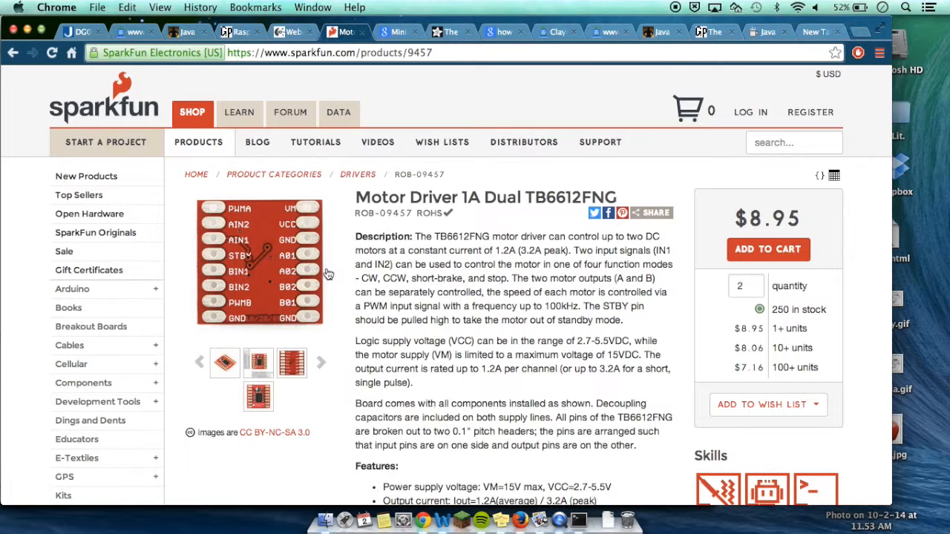
mouse_move(235, 265)
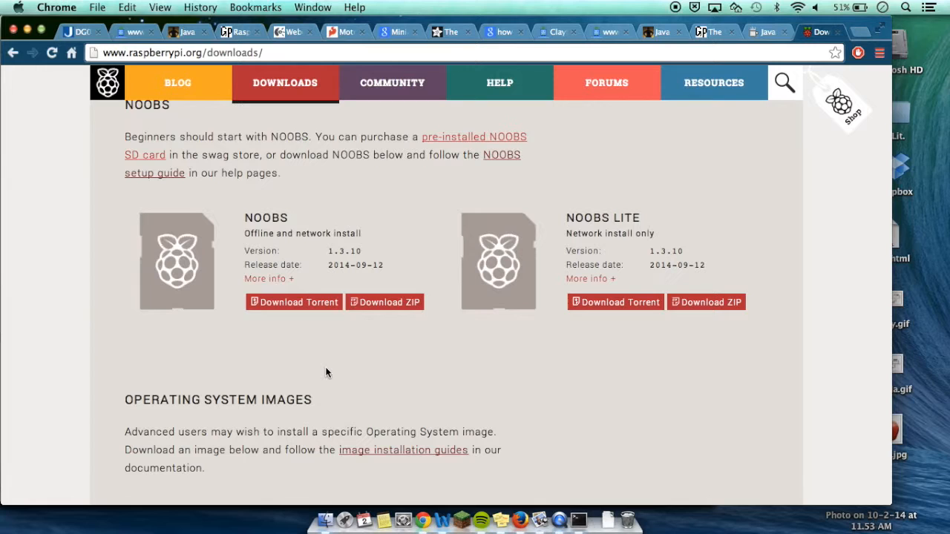
mouse_move(279, 315)
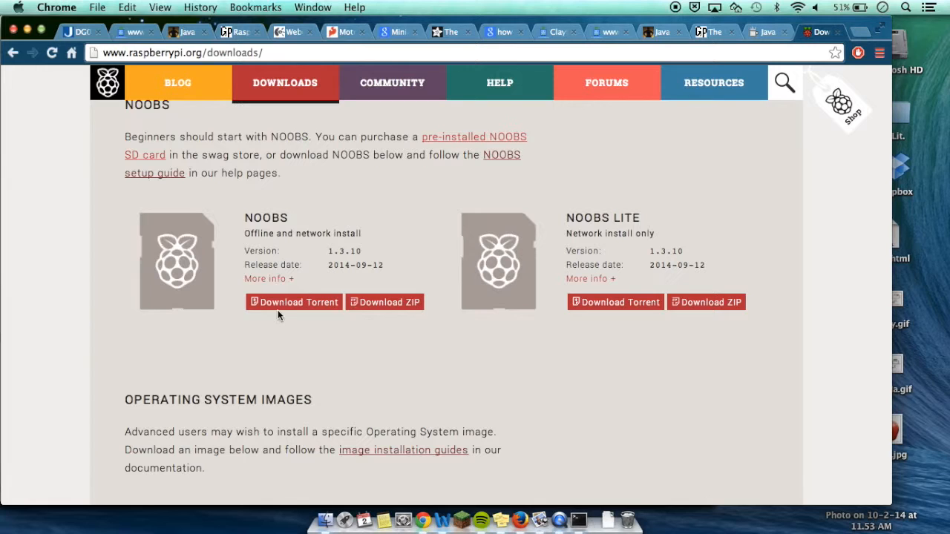
mouse_move(294, 303)
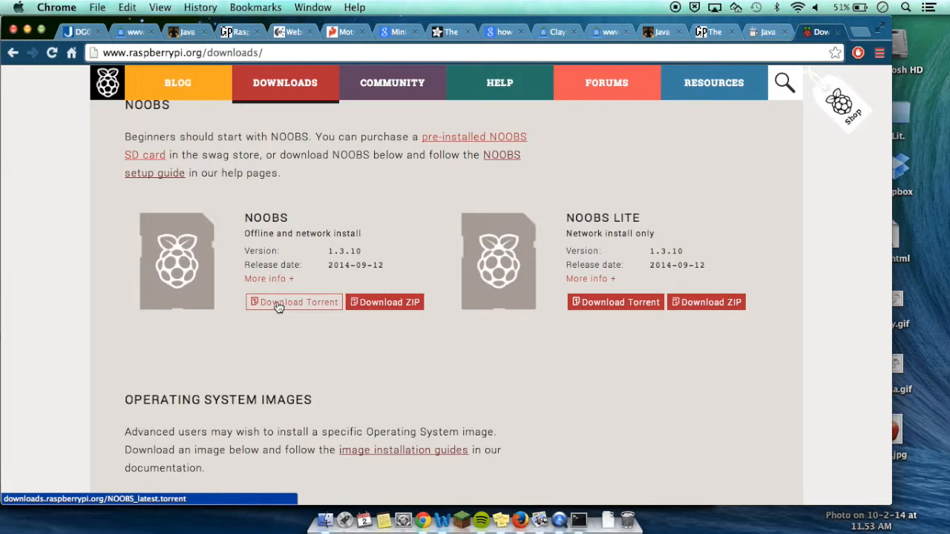
Expand Raspbian's 'More info' on the Raspberry Pi downloads page to show default login and kernel version
scroll("down", 3)
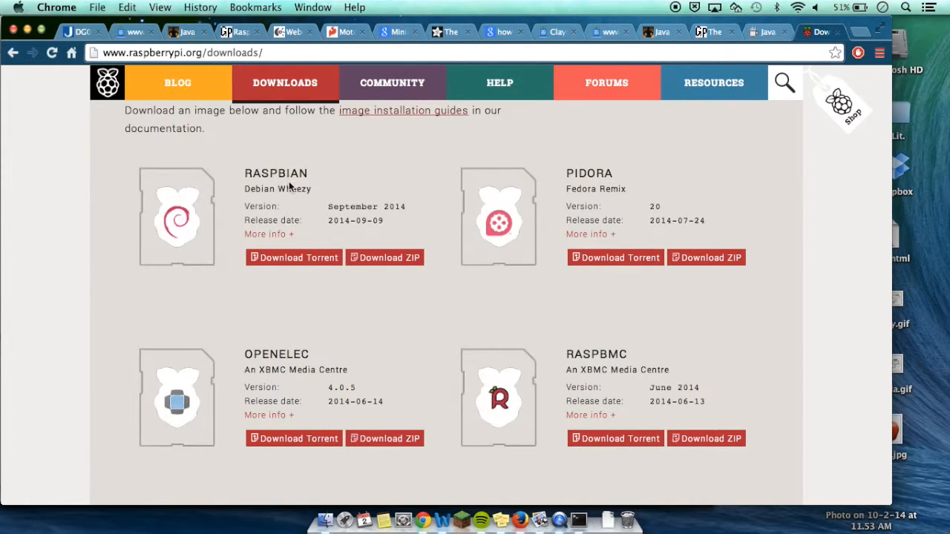
mouse_move(297, 200)
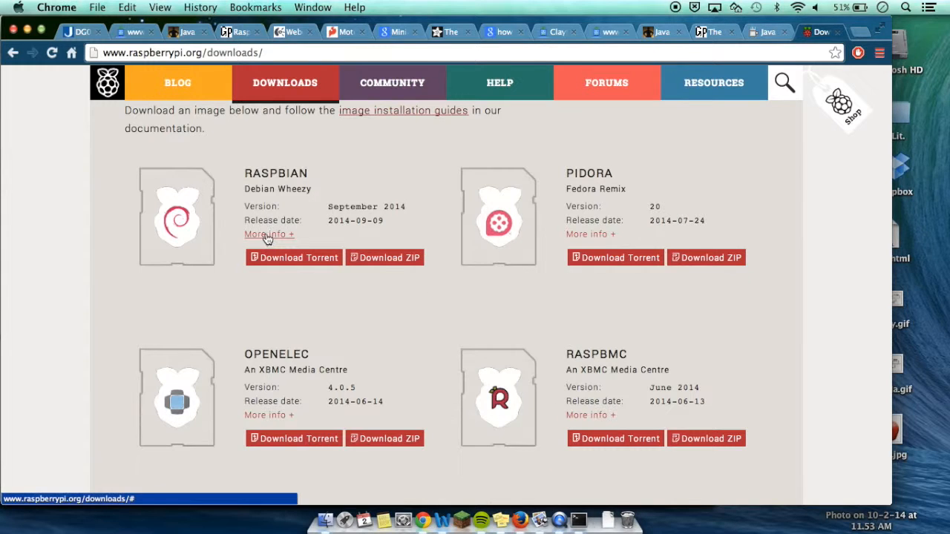
left_click(264, 235)
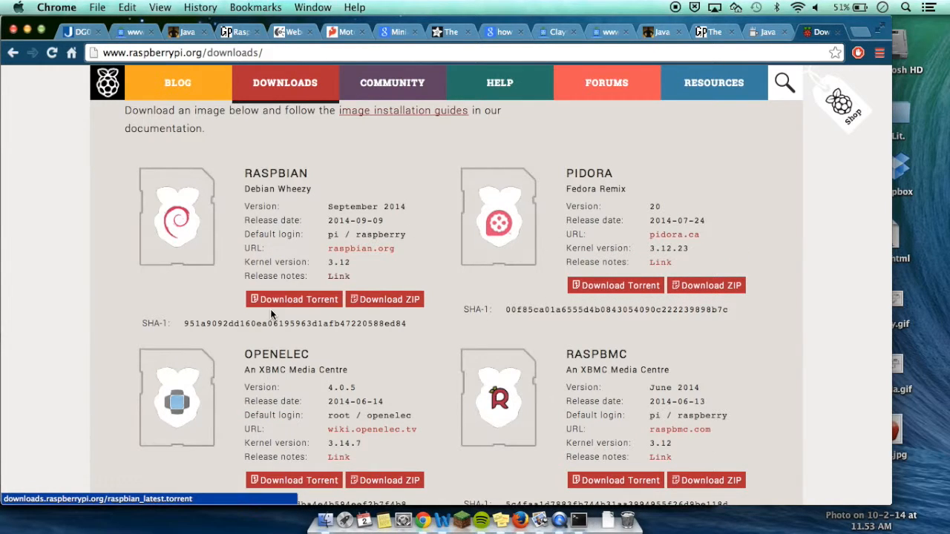
mouse_move(184, 326)
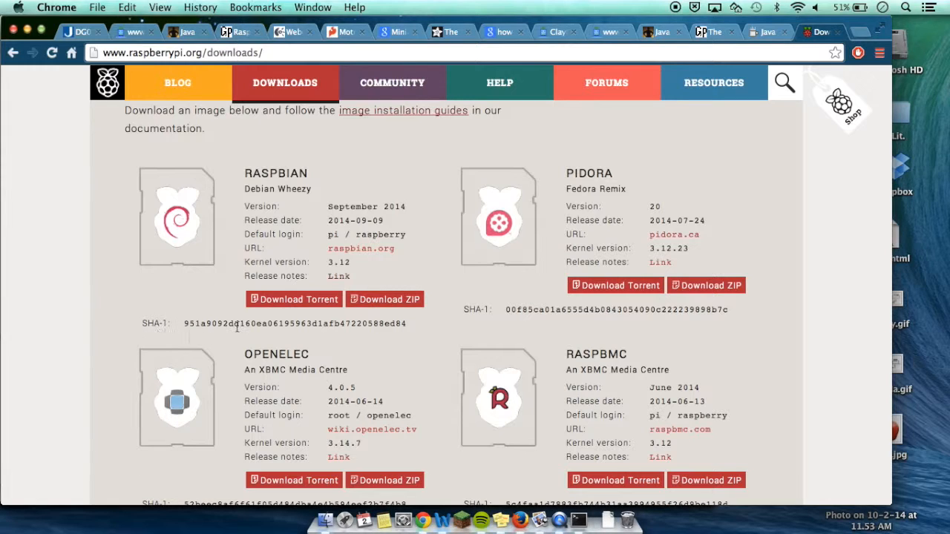
mouse_move(245, 341)
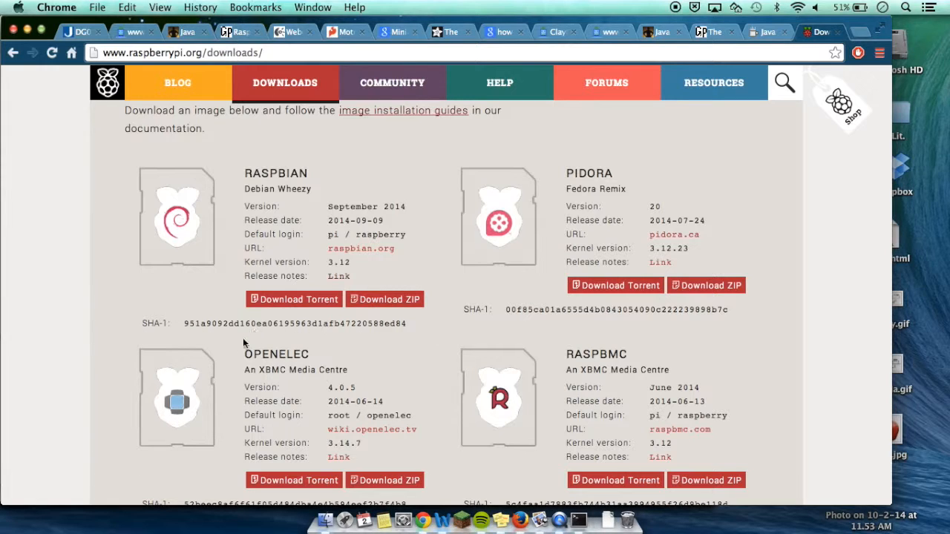
mouse_move(313, 335)
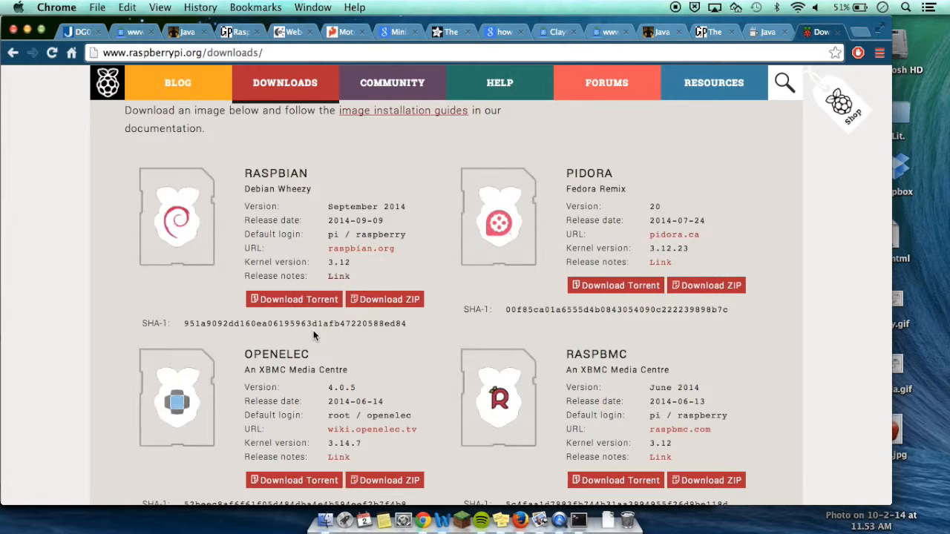
mouse_move(299, 232)
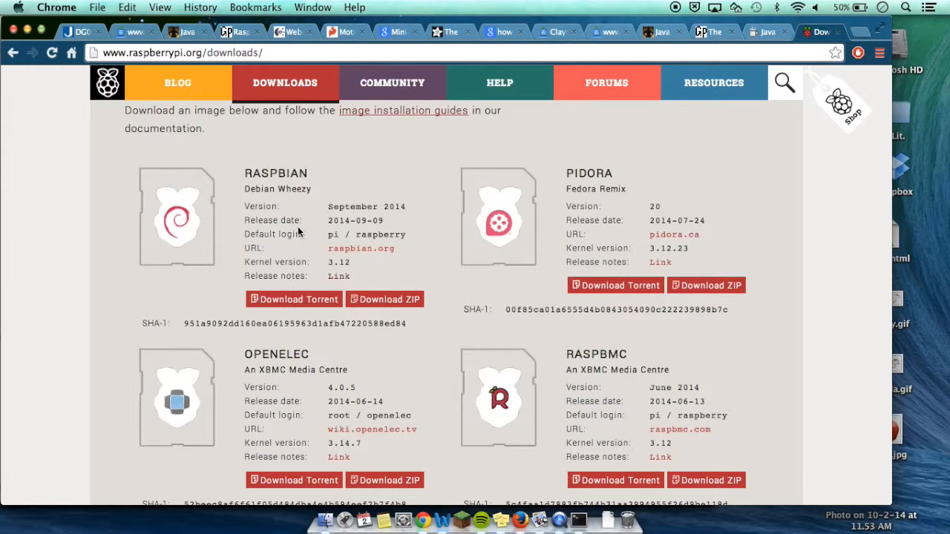
mouse_move(318, 215)
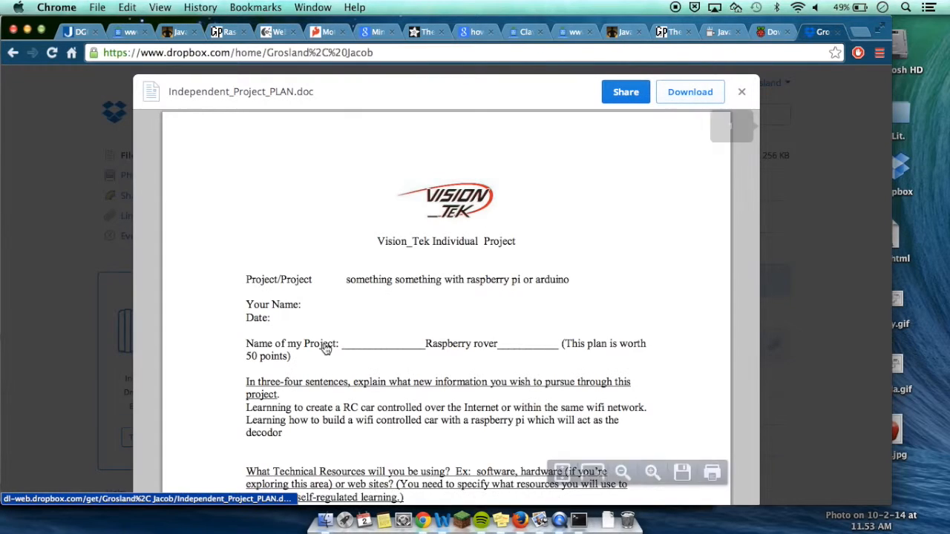
Scroll Independent_Project_PLAN.doc in the Dropbox preview down to the weekly progress table of tasks and proof
scroll("down", 3)
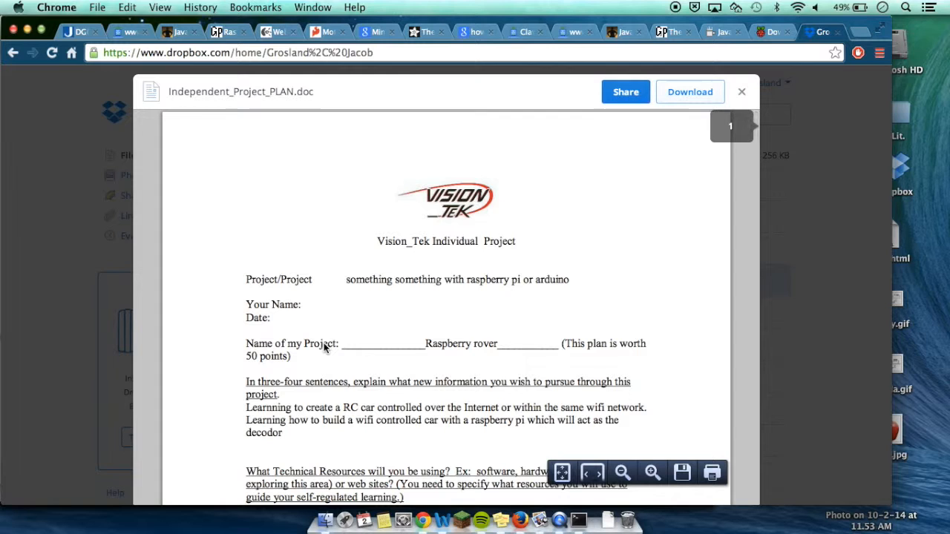
scroll("down", 3)
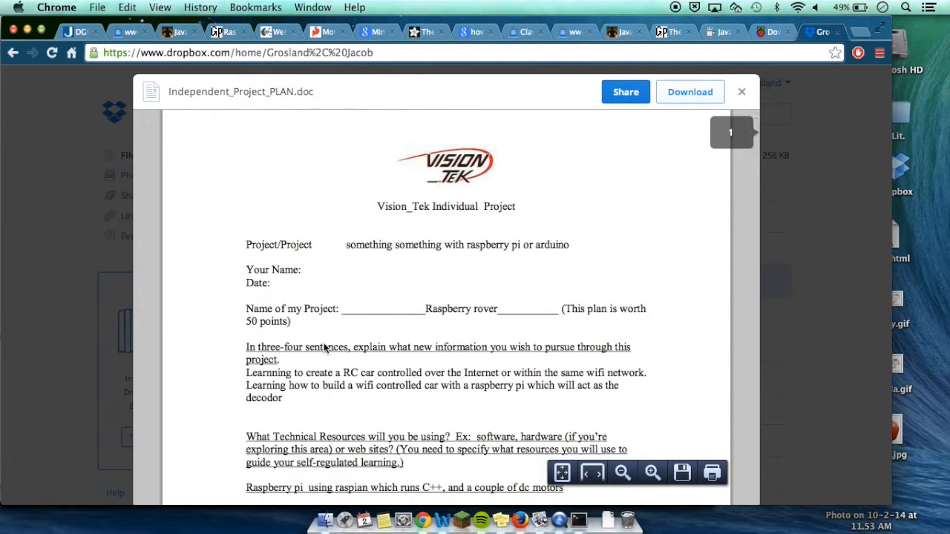
scroll("down", 3)
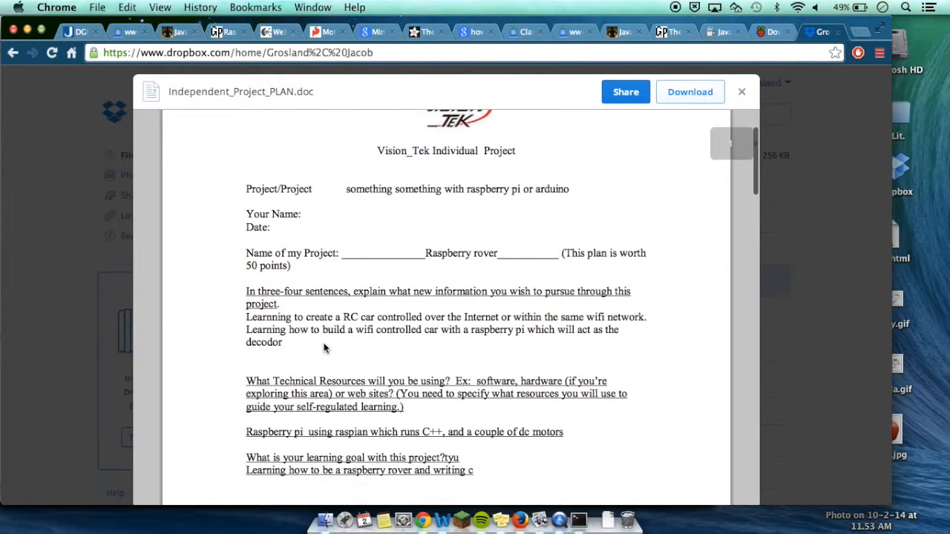
scroll("down", 3)
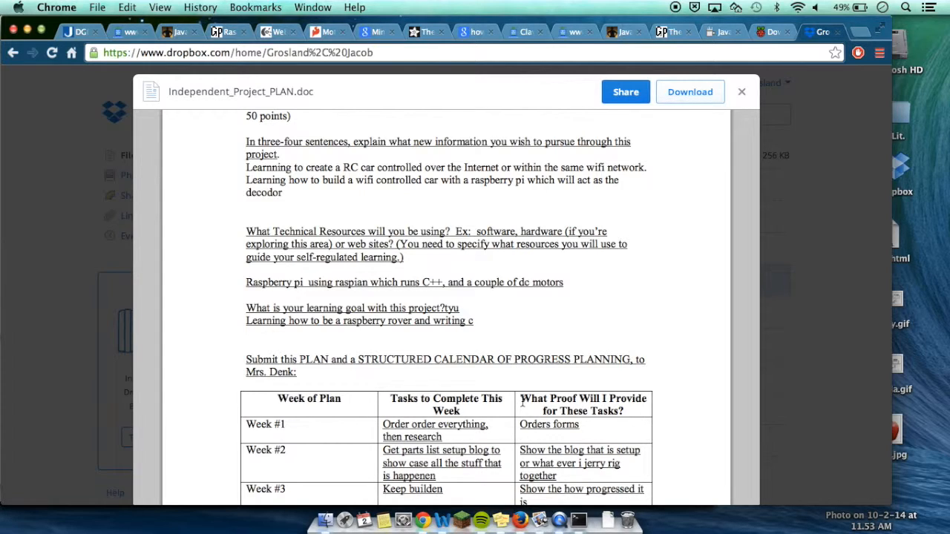
mouse_move(641, 321)
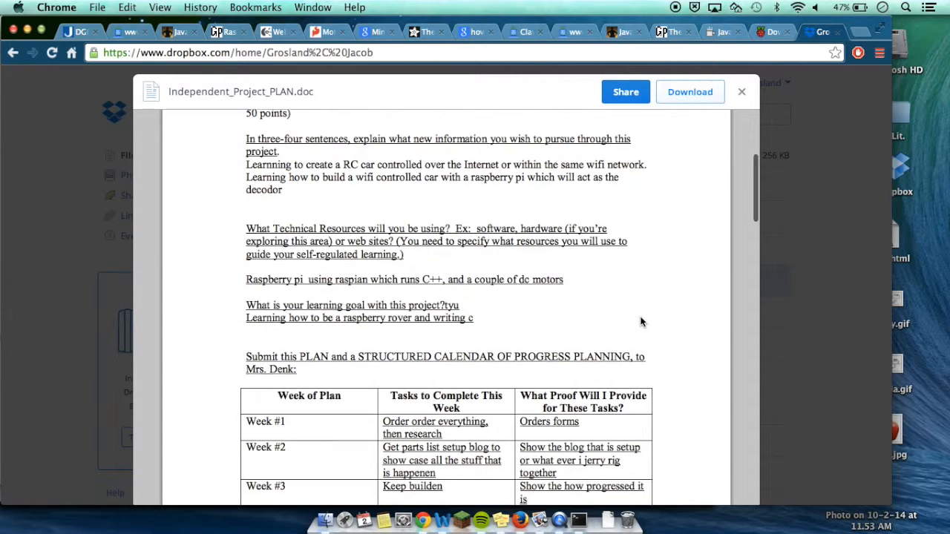
scroll("down", 3)
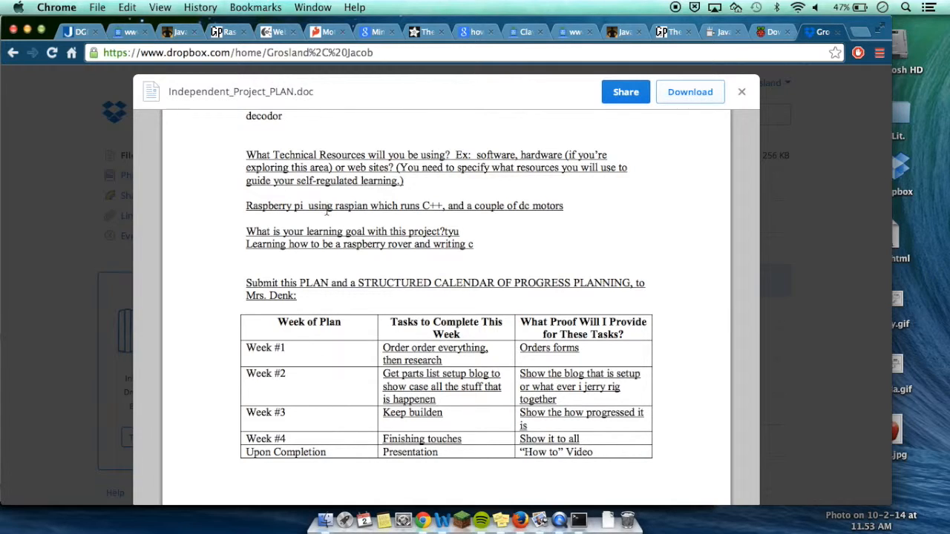
mouse_move(419, 226)
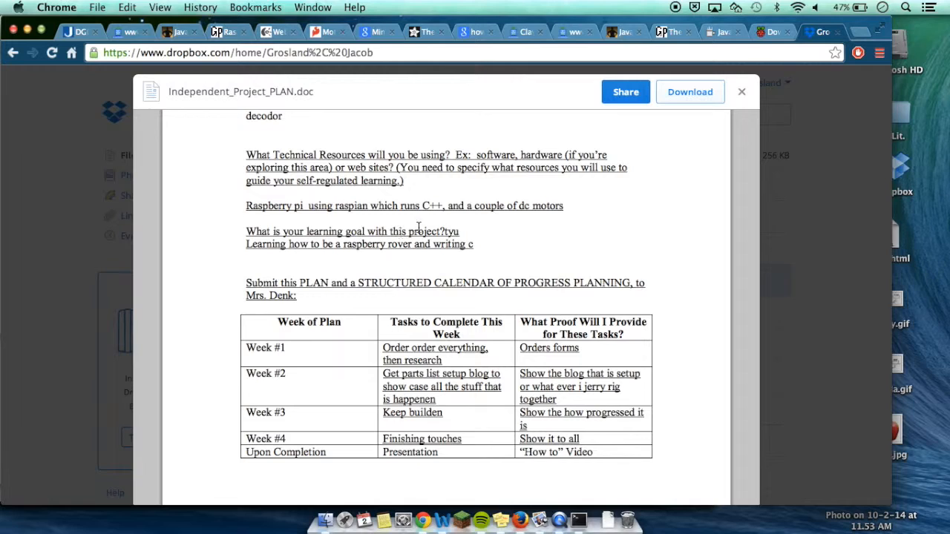
mouse_move(463, 224)
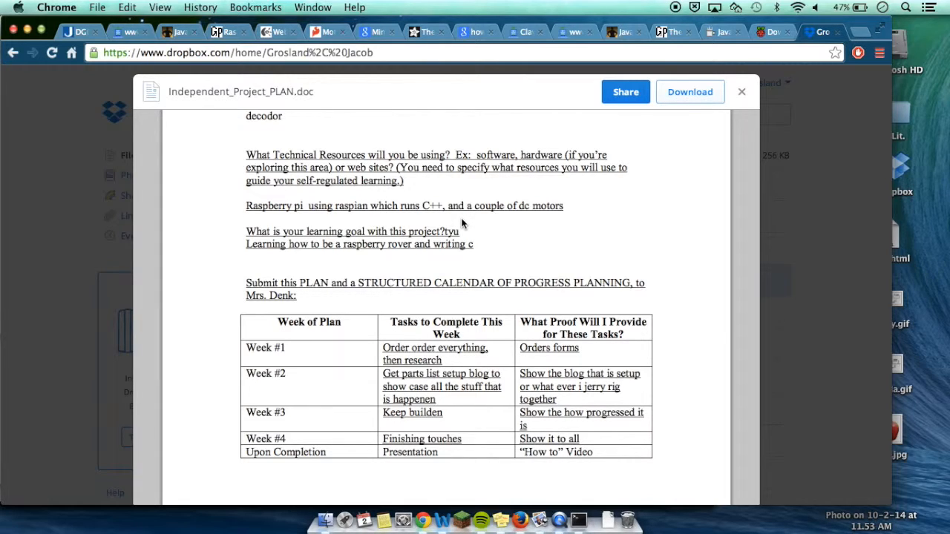
mouse_move(309, 288)
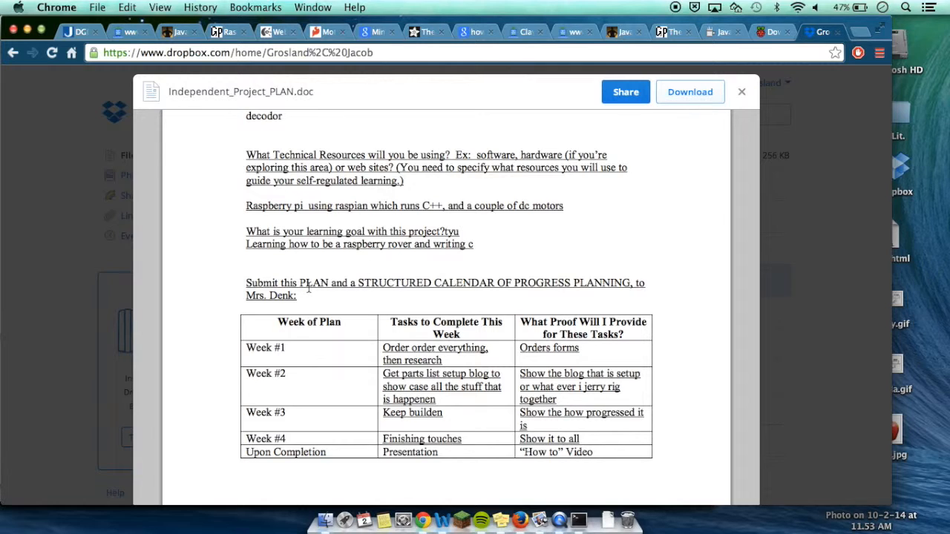
scroll("down", 3)
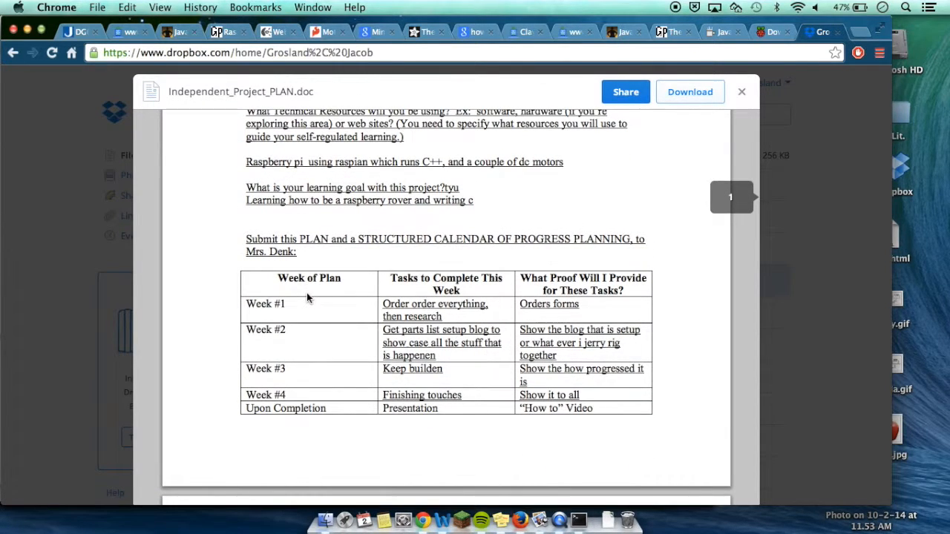
scroll("down", 3)
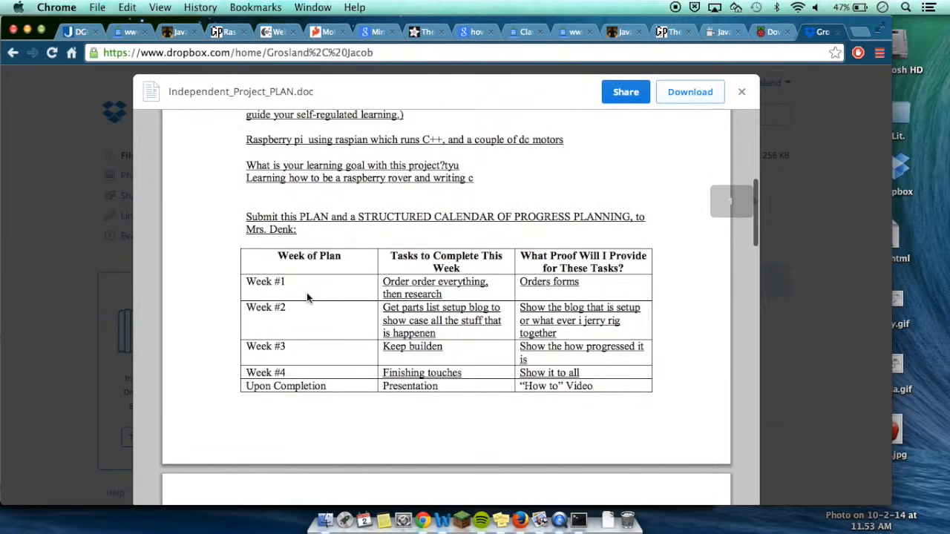
scroll("down", 3)
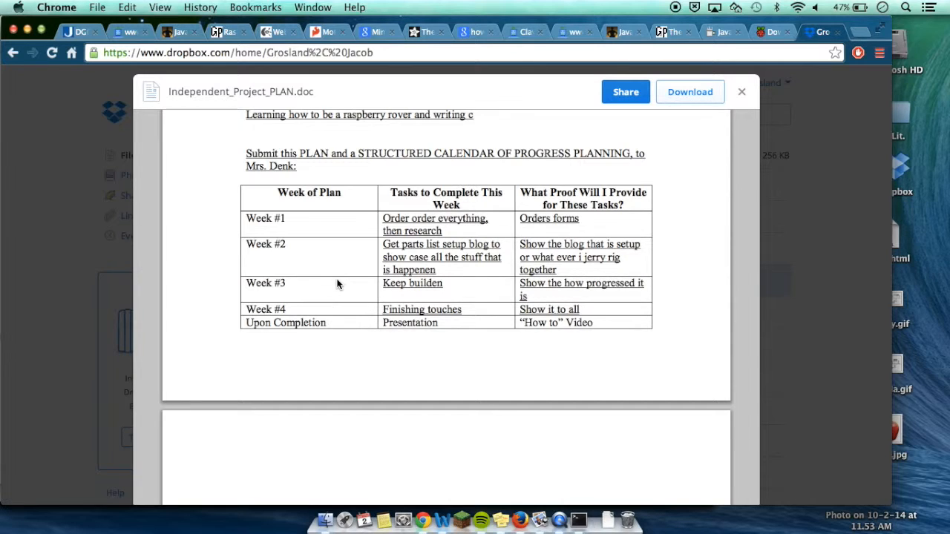
mouse_move(567, 207)
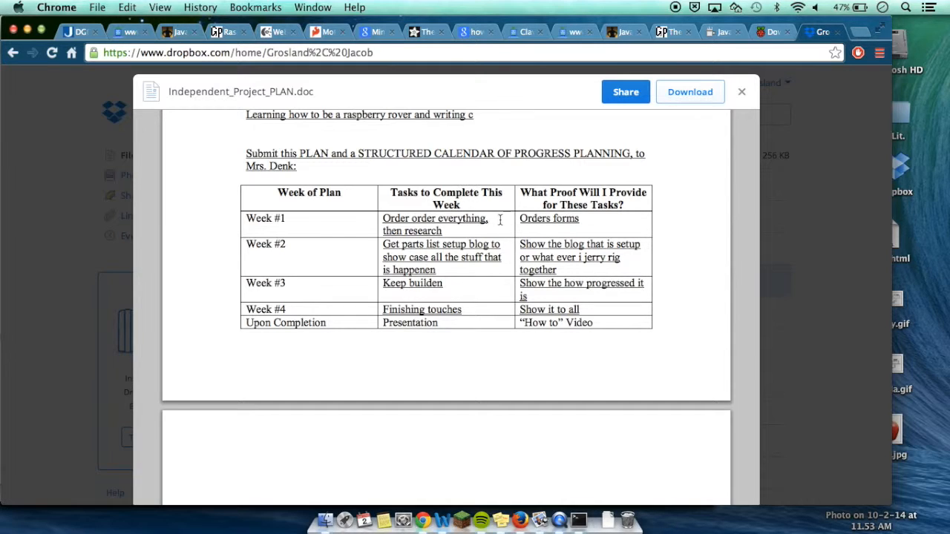
mouse_move(573, 228)
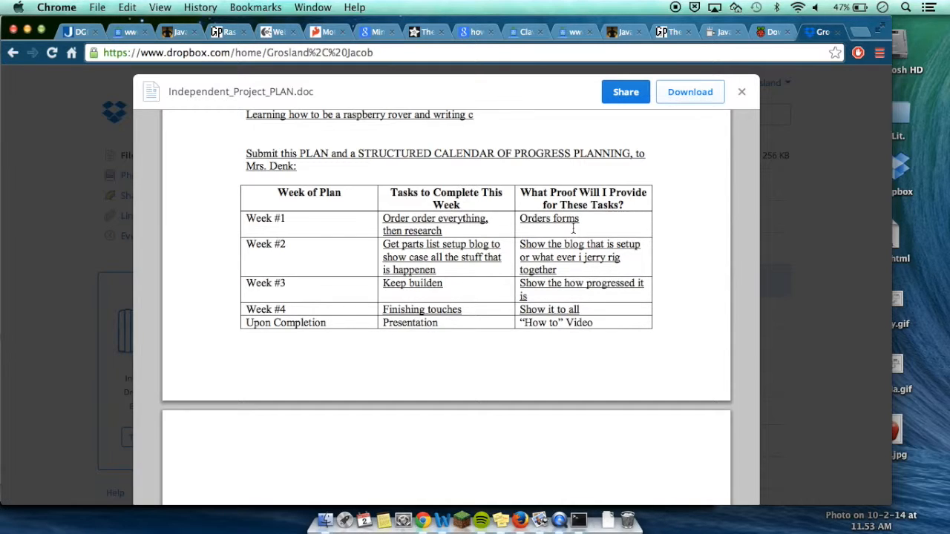
mouse_move(417, 264)
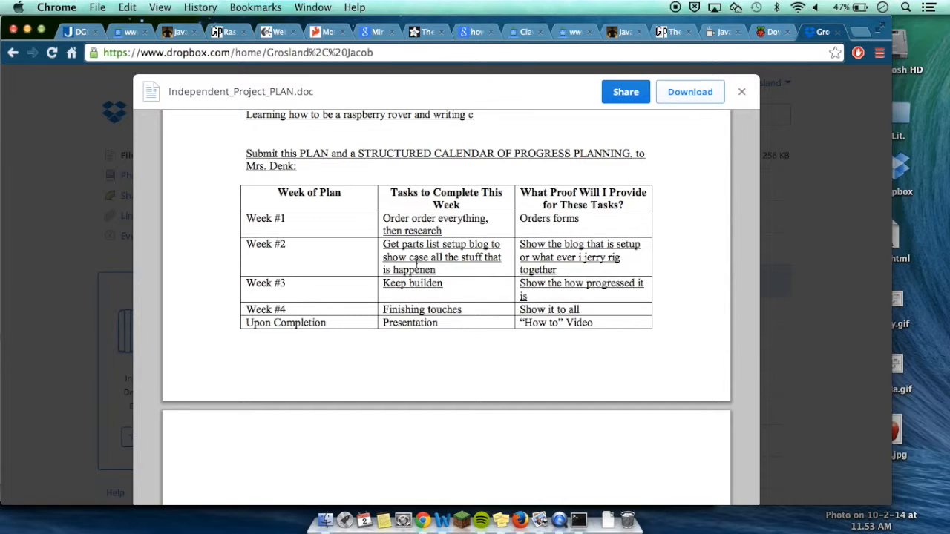
mouse_move(470, 258)
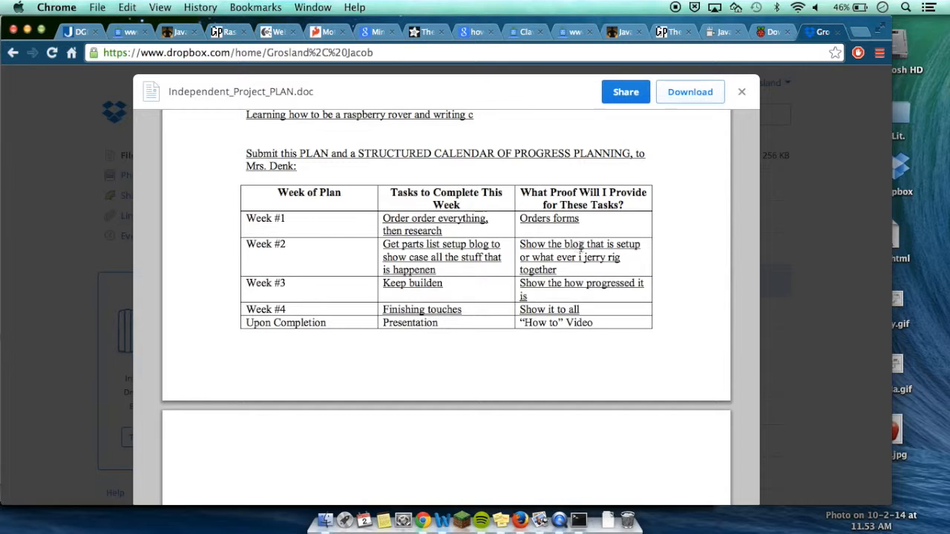
mouse_move(621, 288)
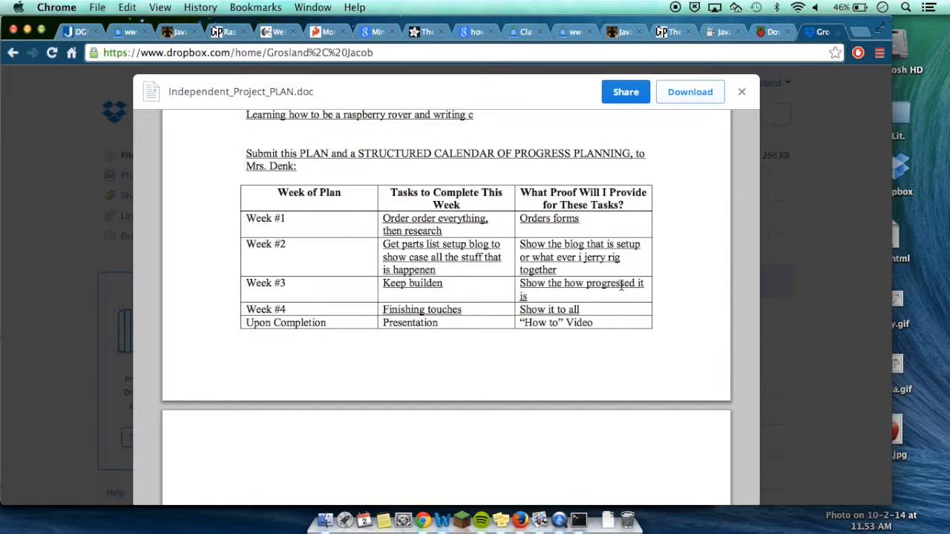
mouse_move(656, 339)
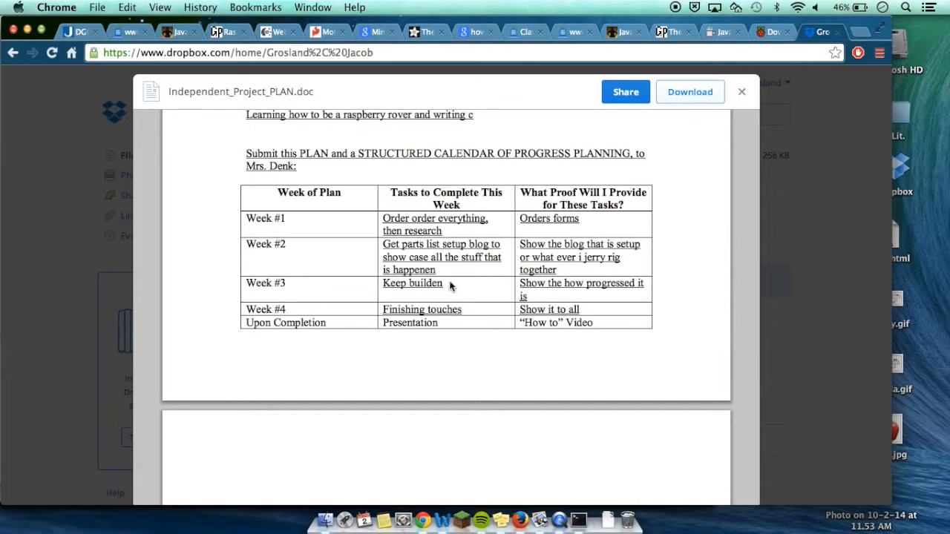
mouse_move(552, 379)
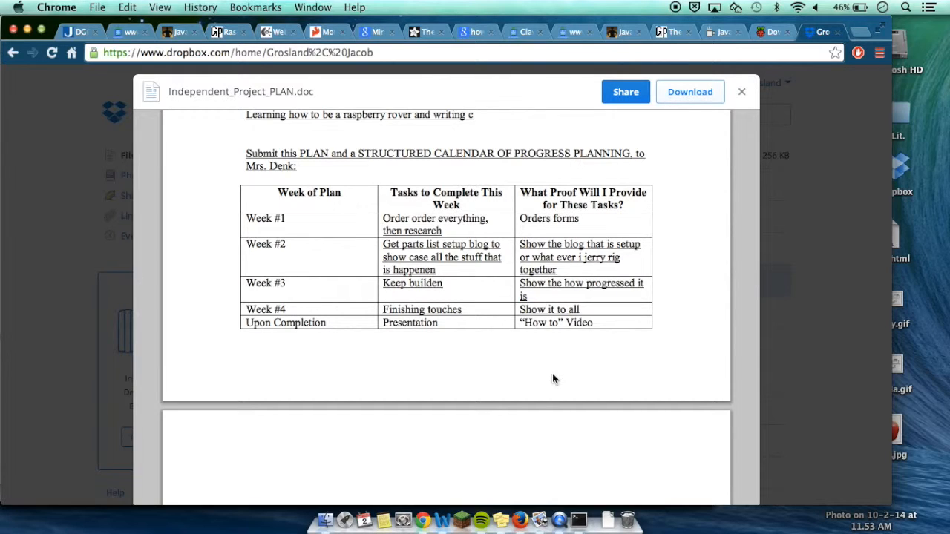